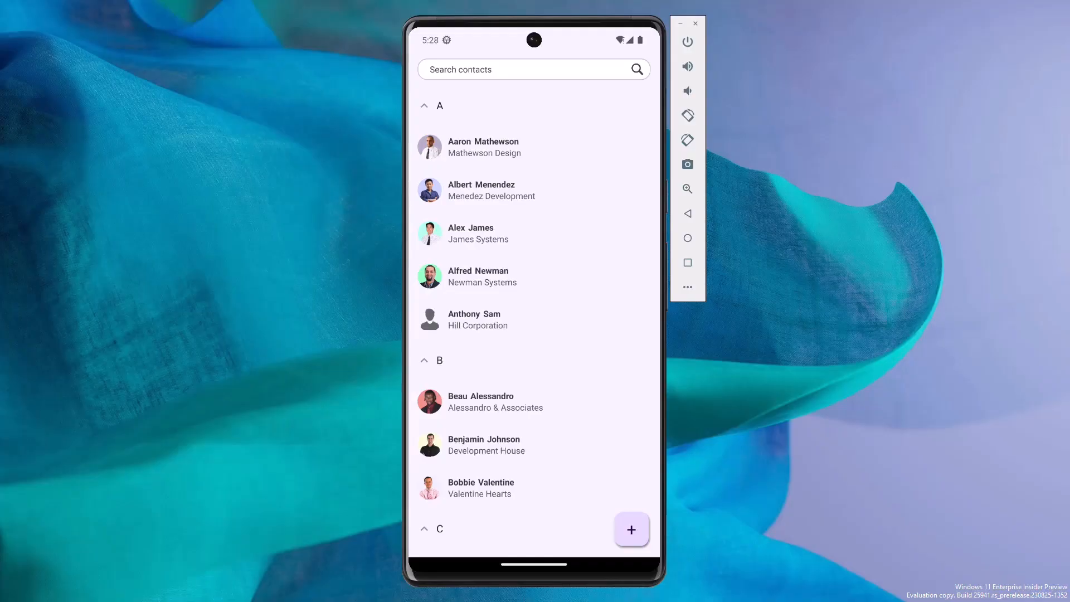
{"action": "left_click", "coordinate": [519, 69]}
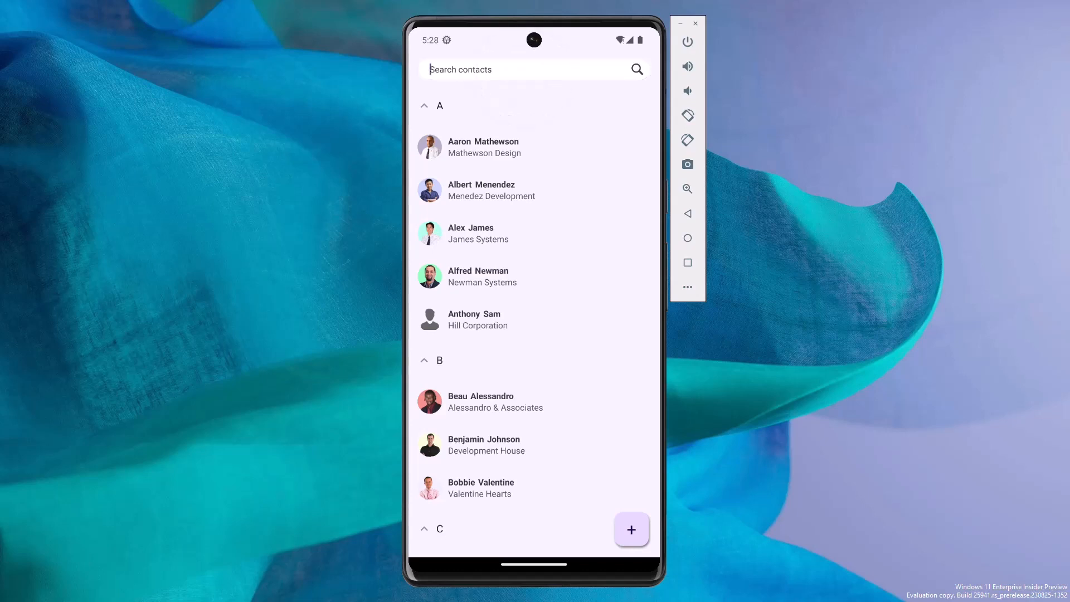
{"action": "left_click", "coordinate": [519, 69]}
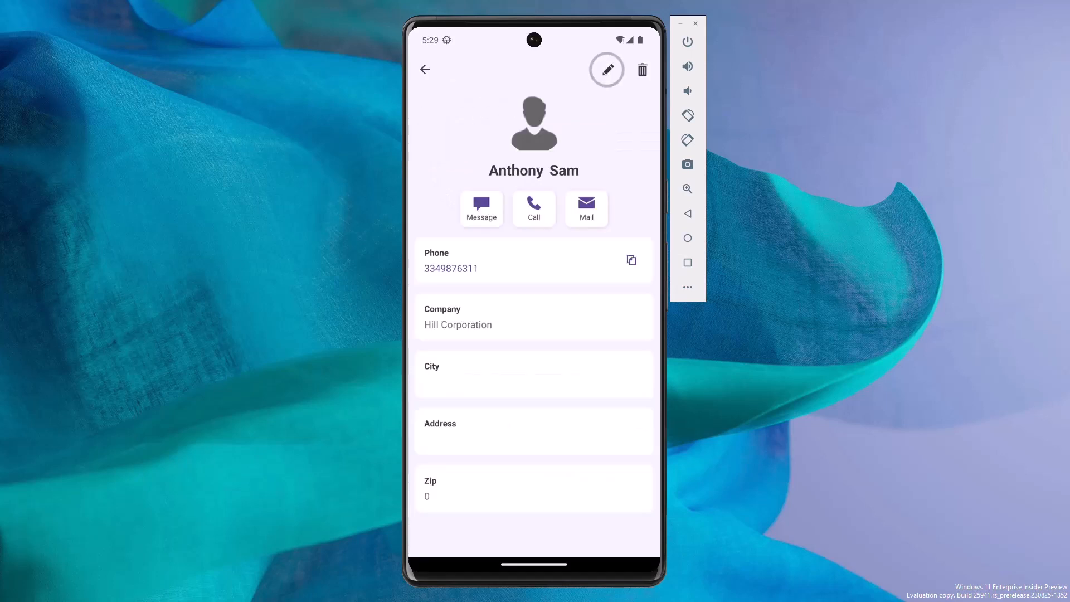
{"action": "left_click", "coordinate": [605, 69]}
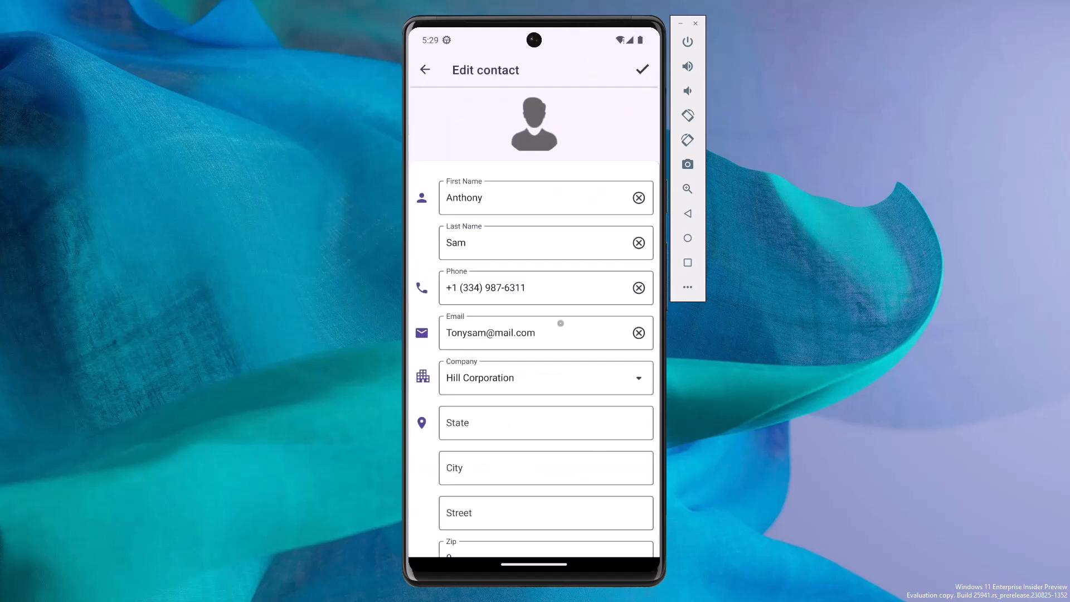
{"action": "left_click", "coordinate": [546, 332]}
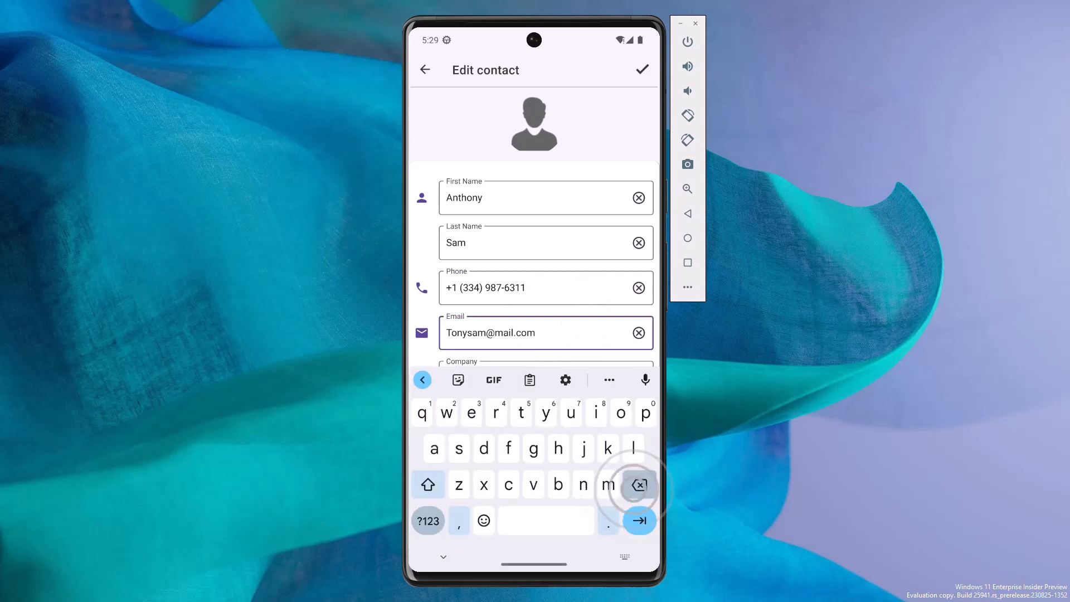
{"action": "left_click", "coordinate": [639, 484]}
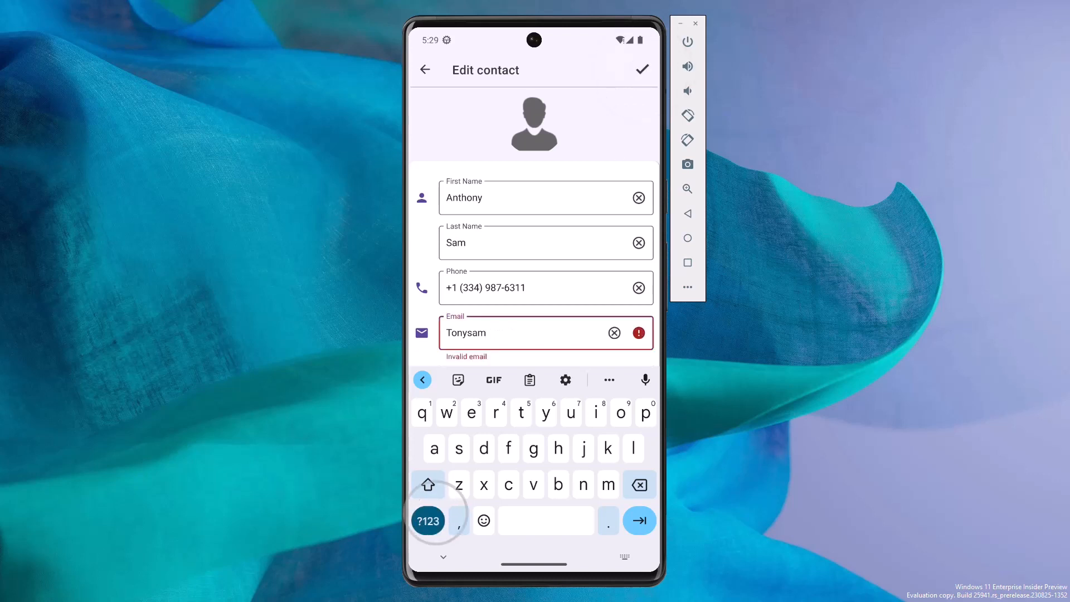
{"action": "type", "text": "@"}
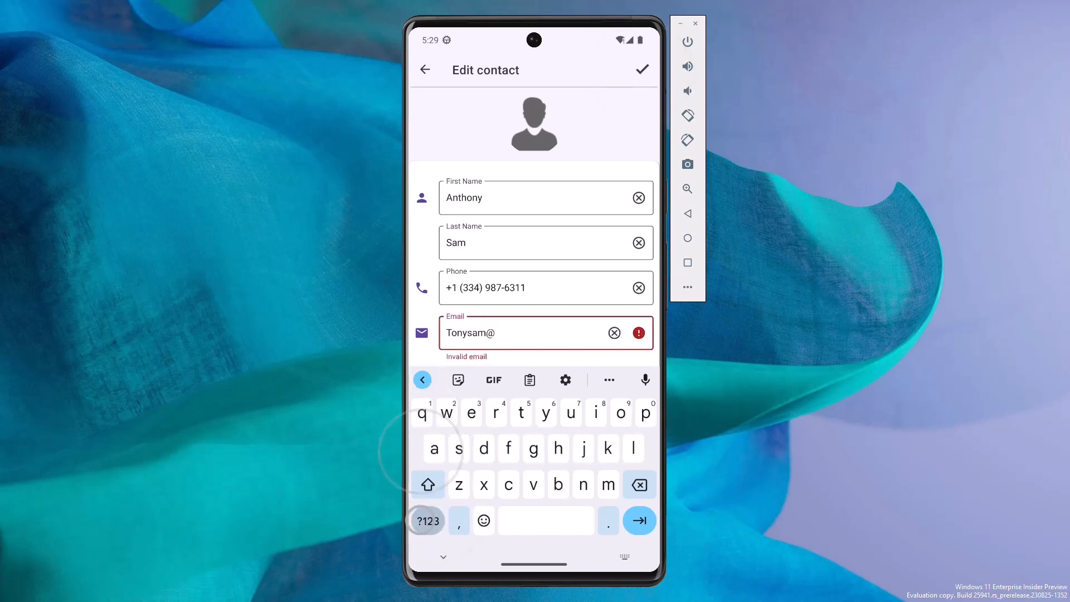
{"action": "type", "text": "gmail"}
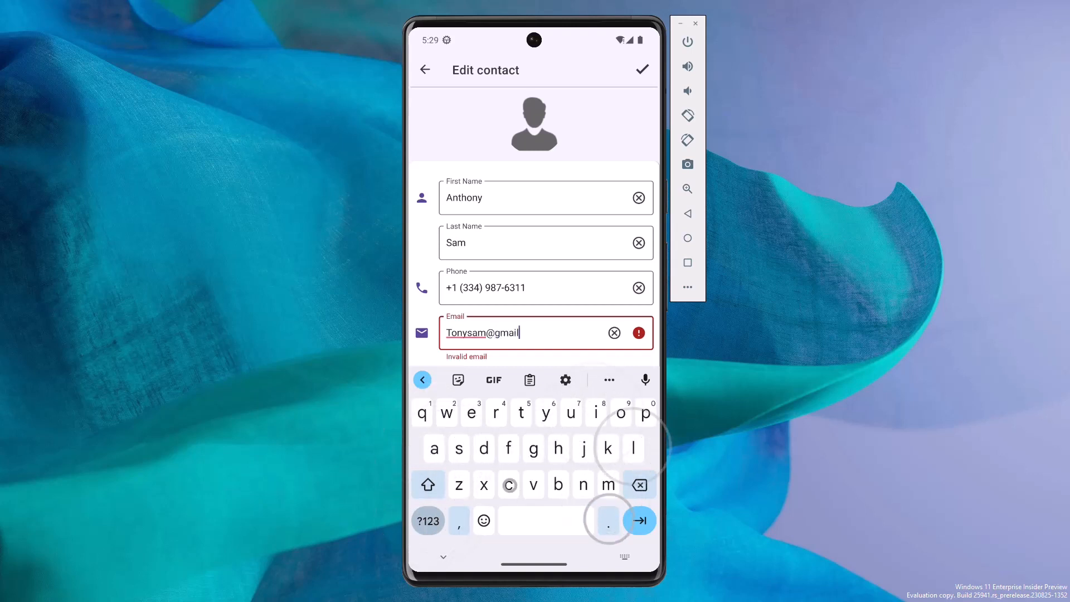
{"action": "type", "text": ".com"}
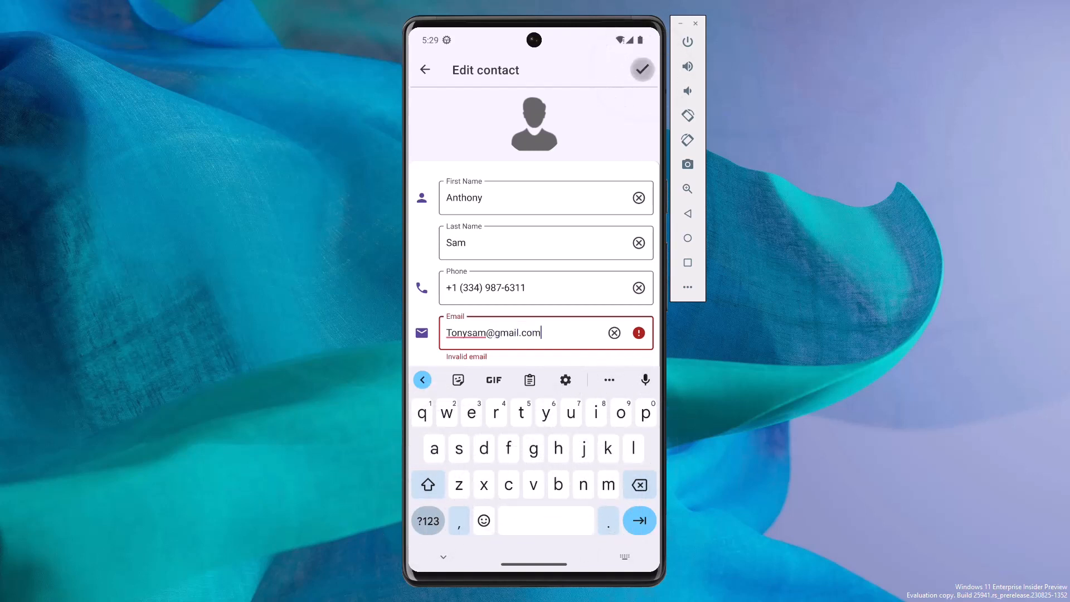
{"action": "left_click", "coordinate": [640, 69]}
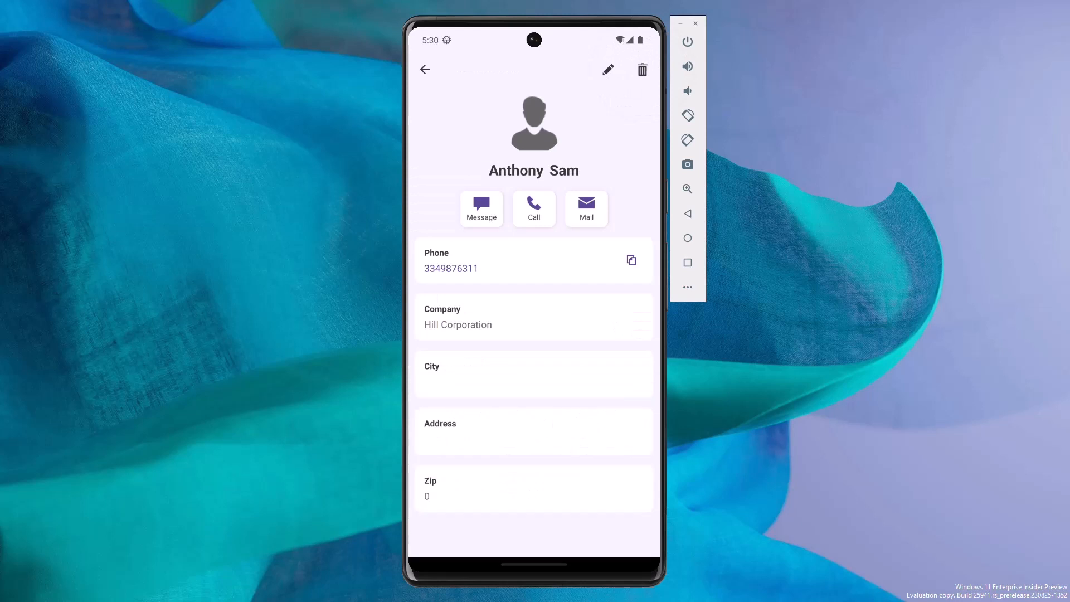
{"action": "left_click", "coordinate": [425, 70]}
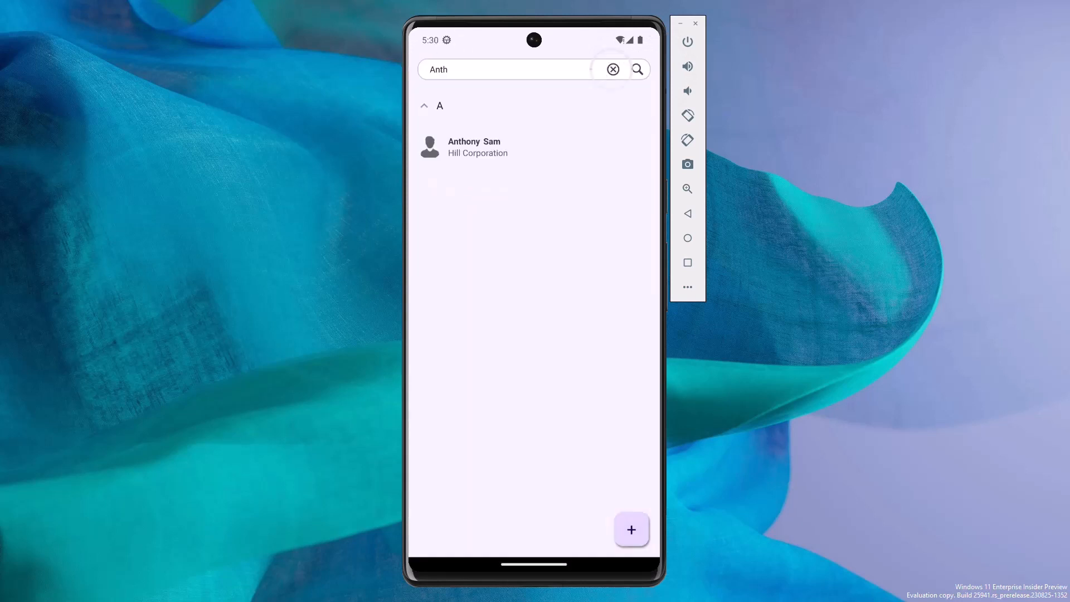
{"action": "left_click", "coordinate": [612, 69]}
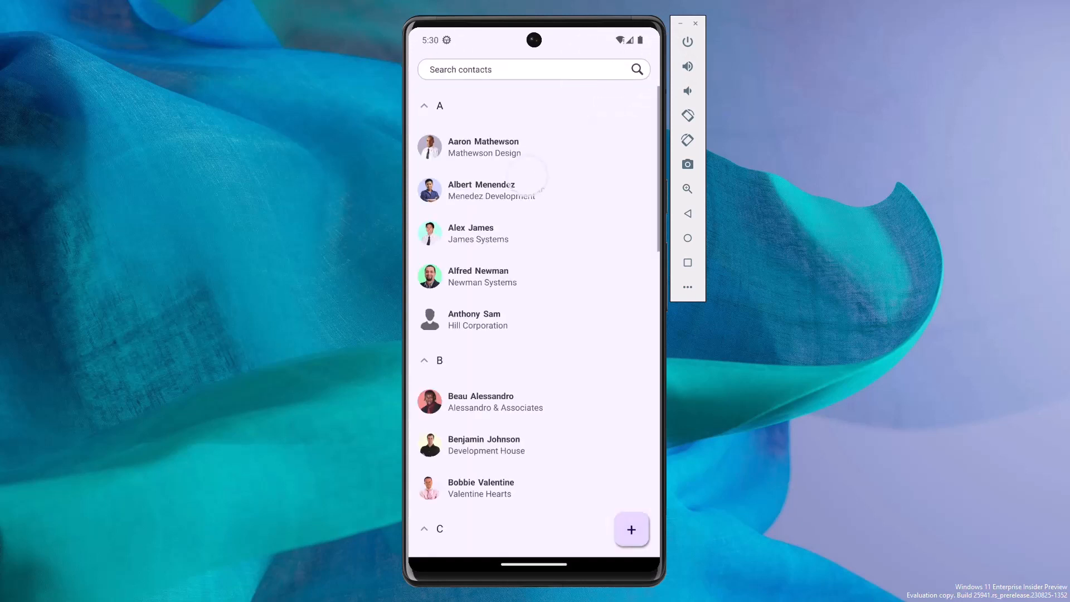
{"action": "left_click", "coordinate": [481, 189]}
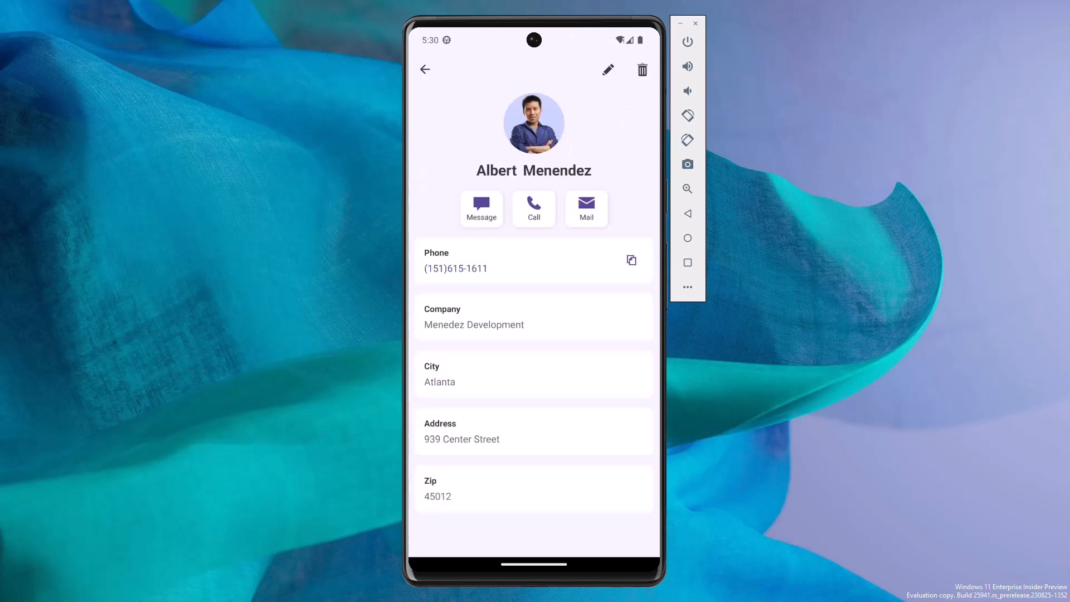
{"action": "left_click", "coordinate": [641, 70]}
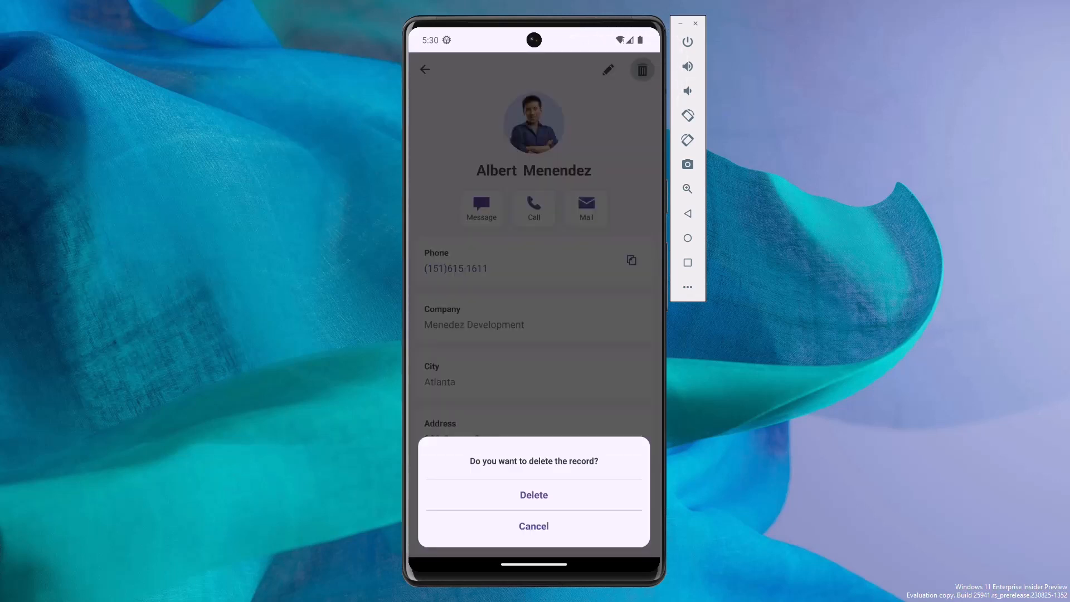
{"action": "left_click", "coordinate": [534, 494]}
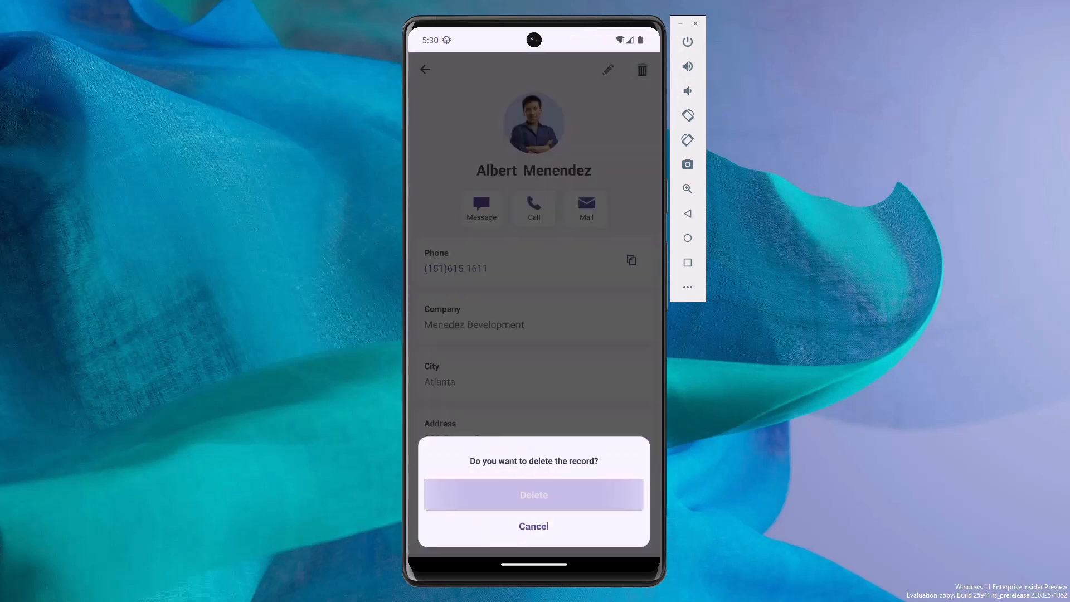
{"action": "left_click", "coordinate": [532, 494]}
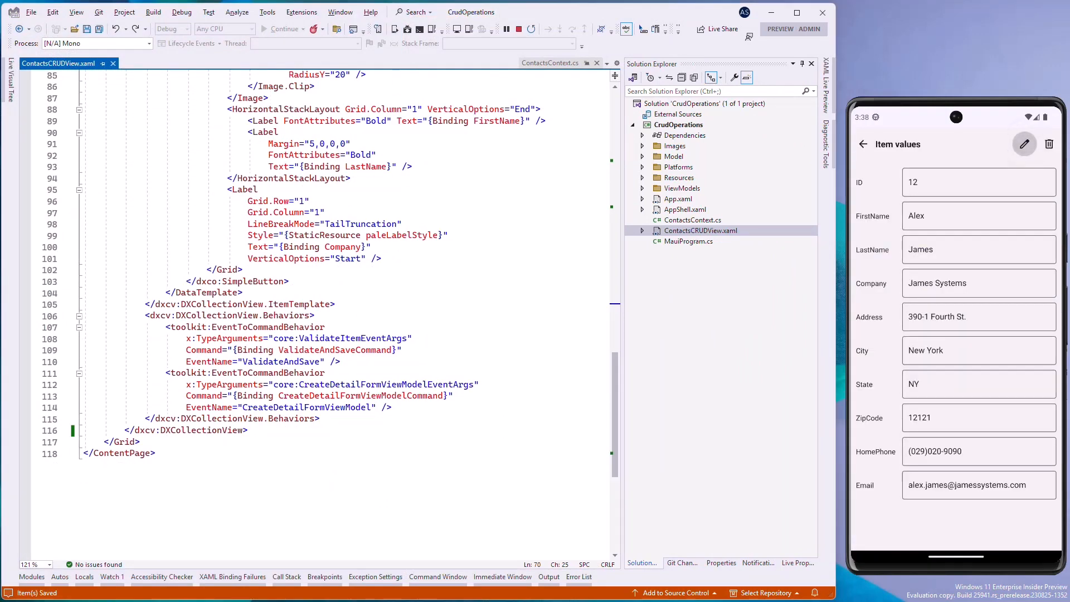
{"action": "left_click", "coordinate": [1024, 144]}
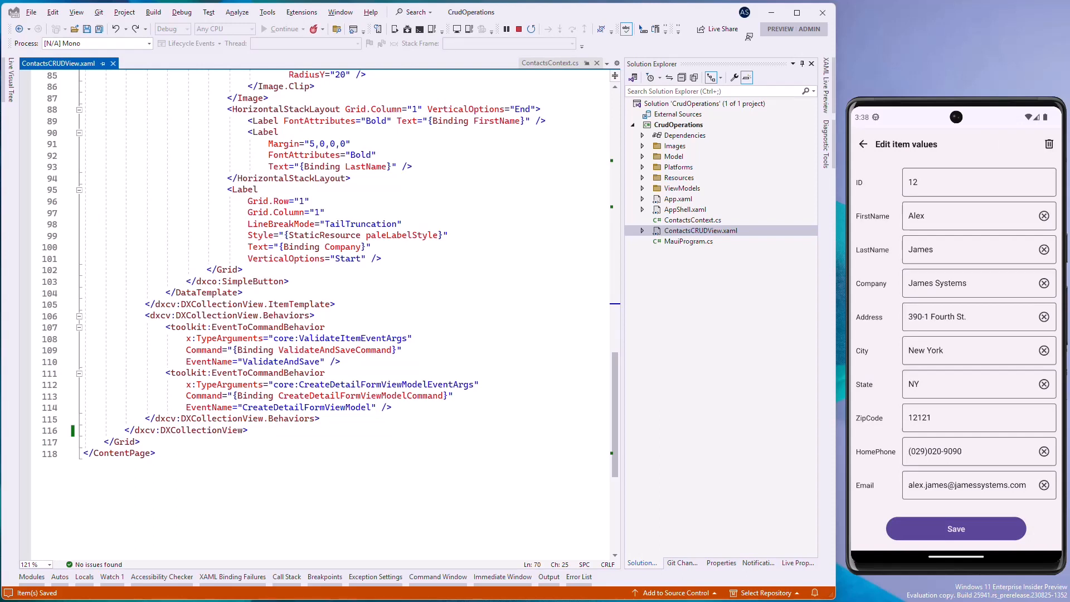
{"action": "left_click", "coordinate": [862, 144]}
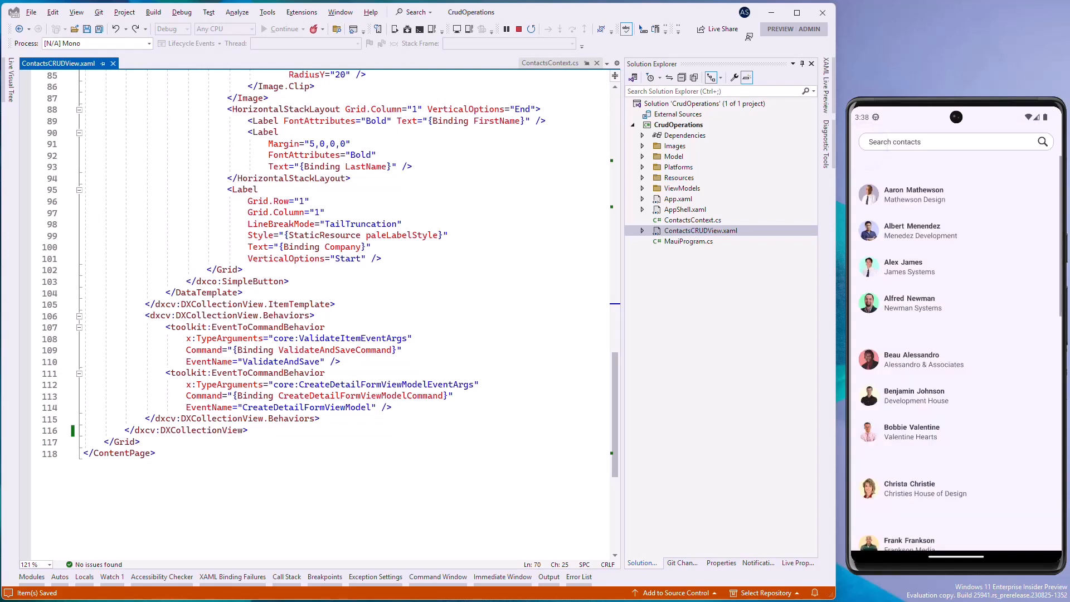
{"action": "mouse_move", "coordinate": [310, 437]}
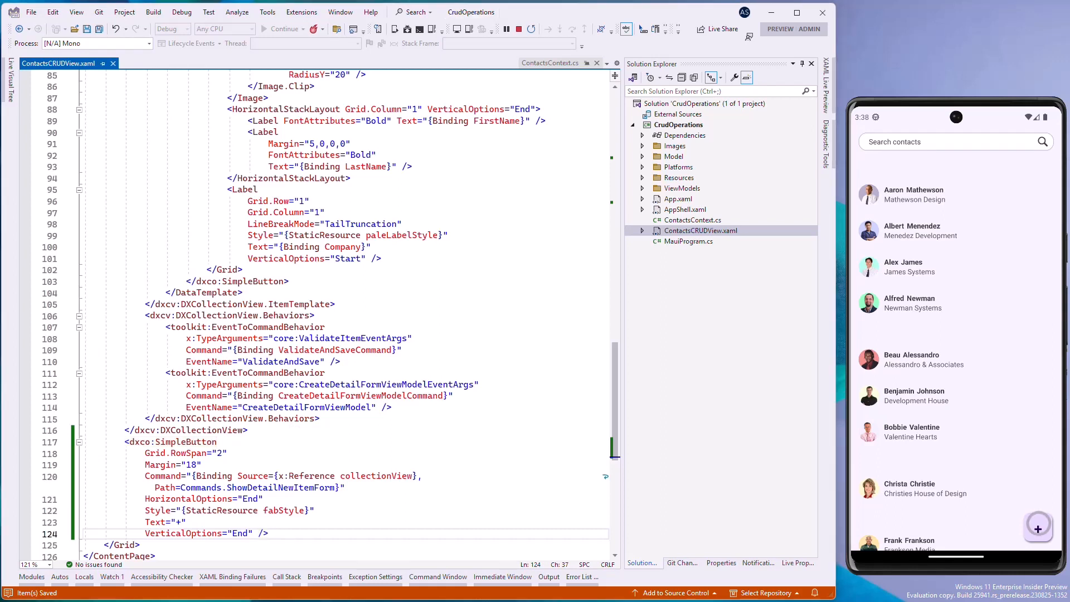
{"action": "left_click", "coordinate": [1038, 525]}
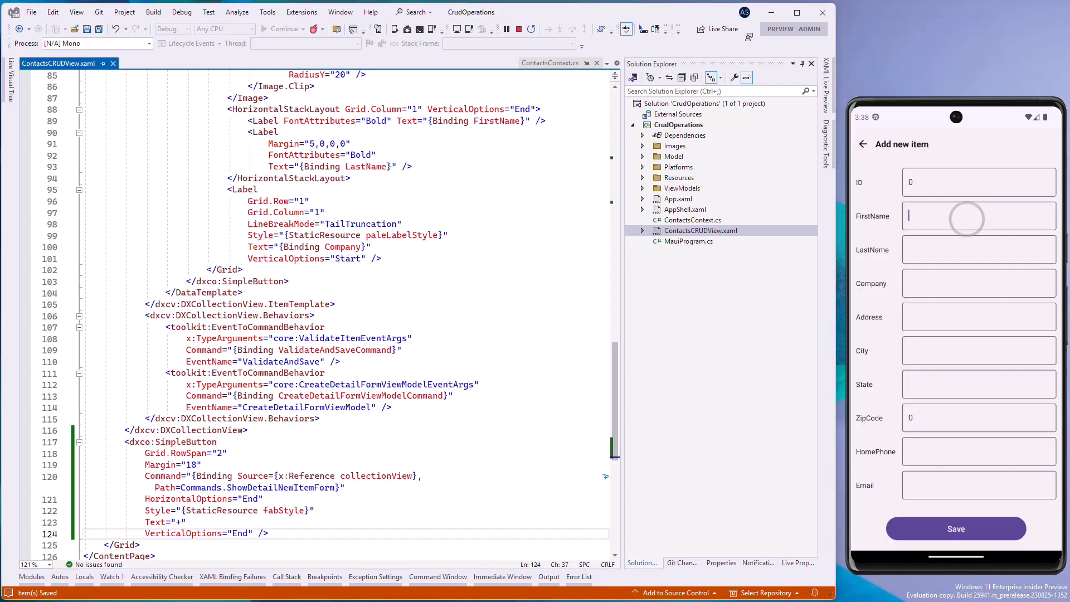
{"action": "type", "text": "Sam"}
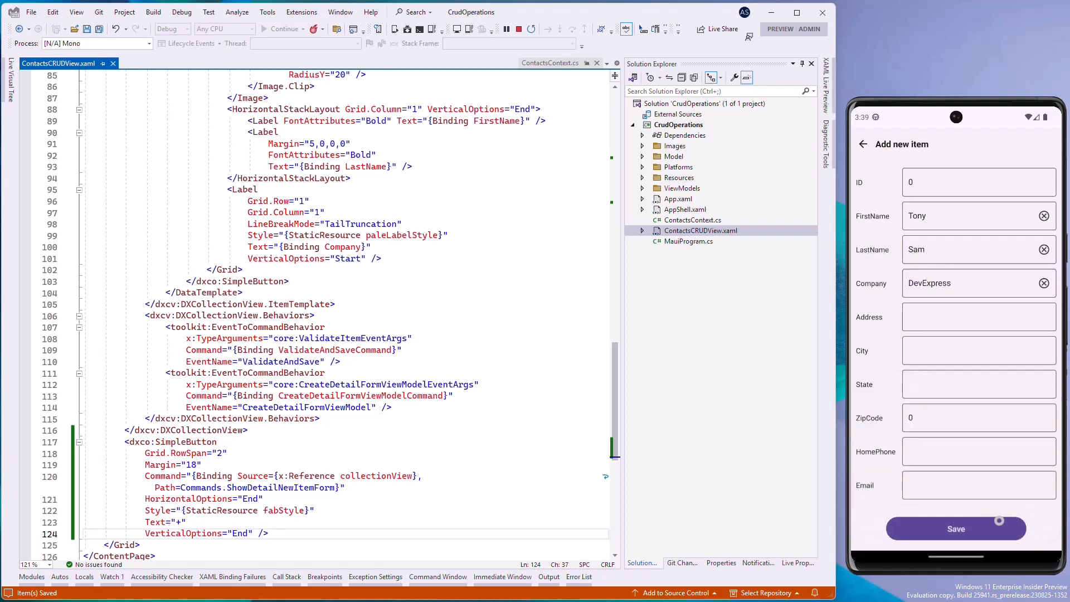
{"action": "left_click", "coordinate": [954, 528]}
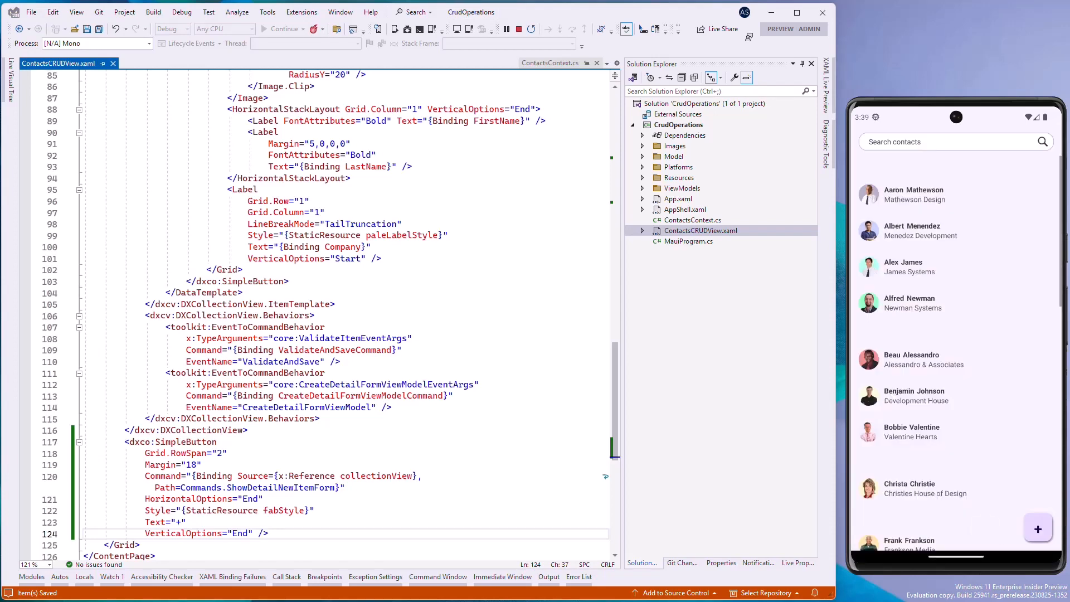
{"action": "scroll", "scroll_direction": "down", "scroll_amount": 3}
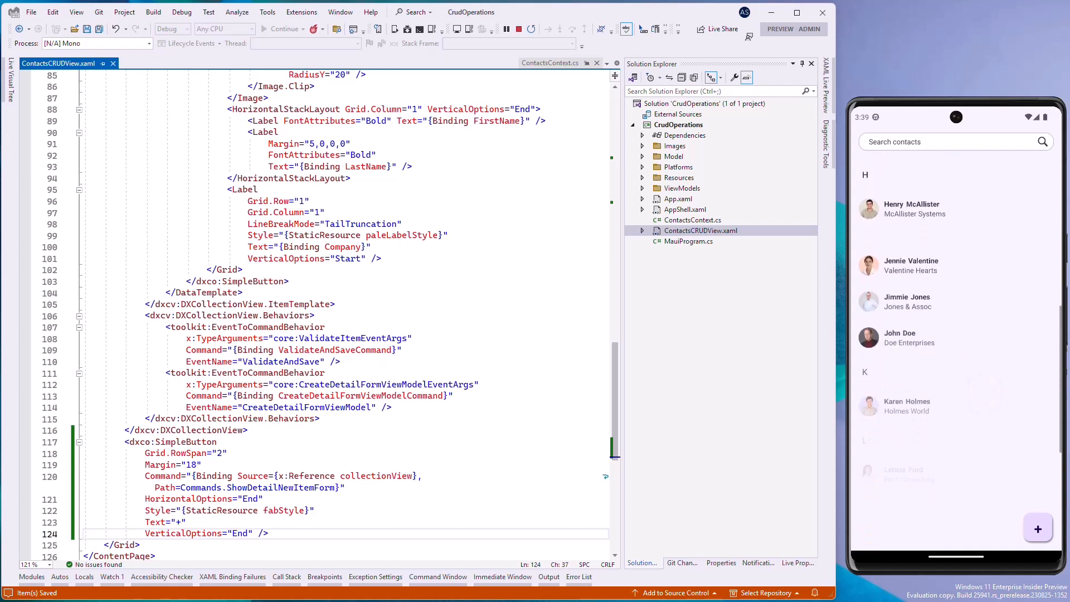
{"action": "scroll", "scroll_direction": "down", "scroll_amount": 3}
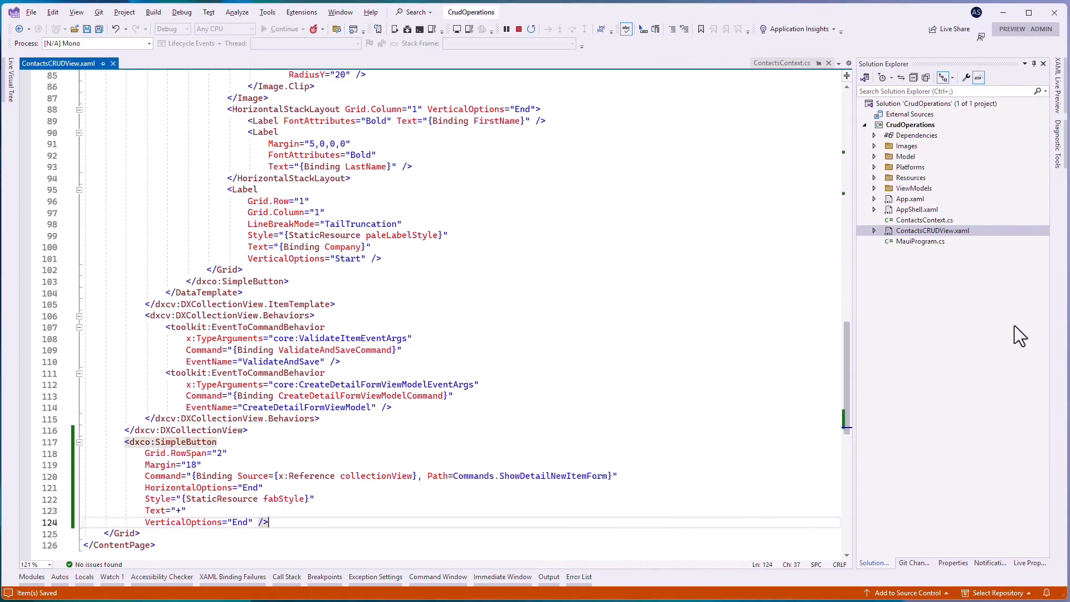
Add a .NET MAUI ContentPage (XAML) item named DetailInfoPage.xaml to CrudOperations
{"action": "right_click", "coordinate": [908, 124]}
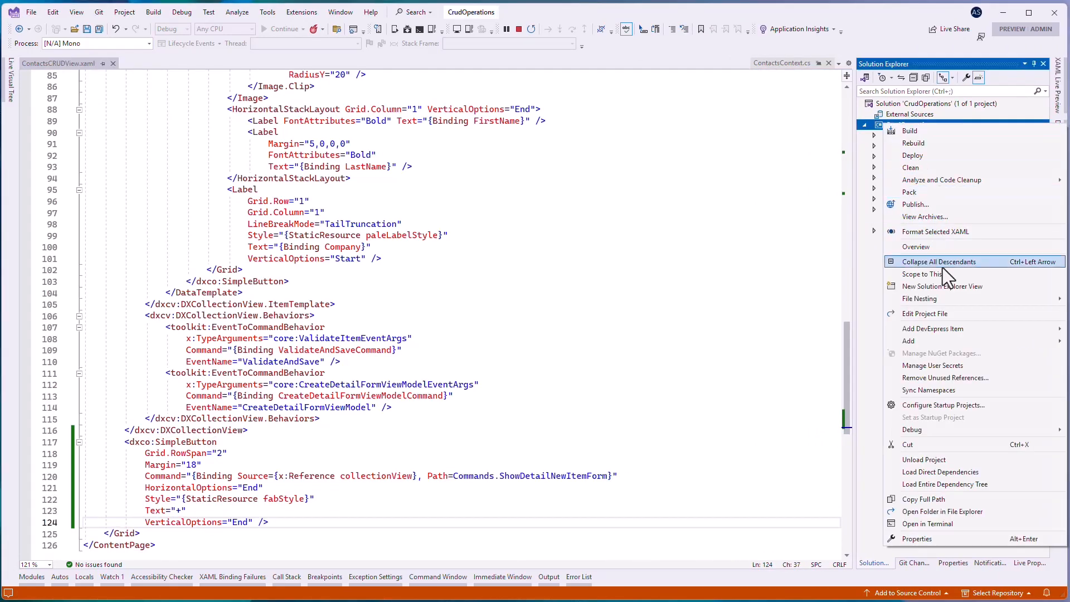
{"action": "left_click", "coordinate": [908, 340]}
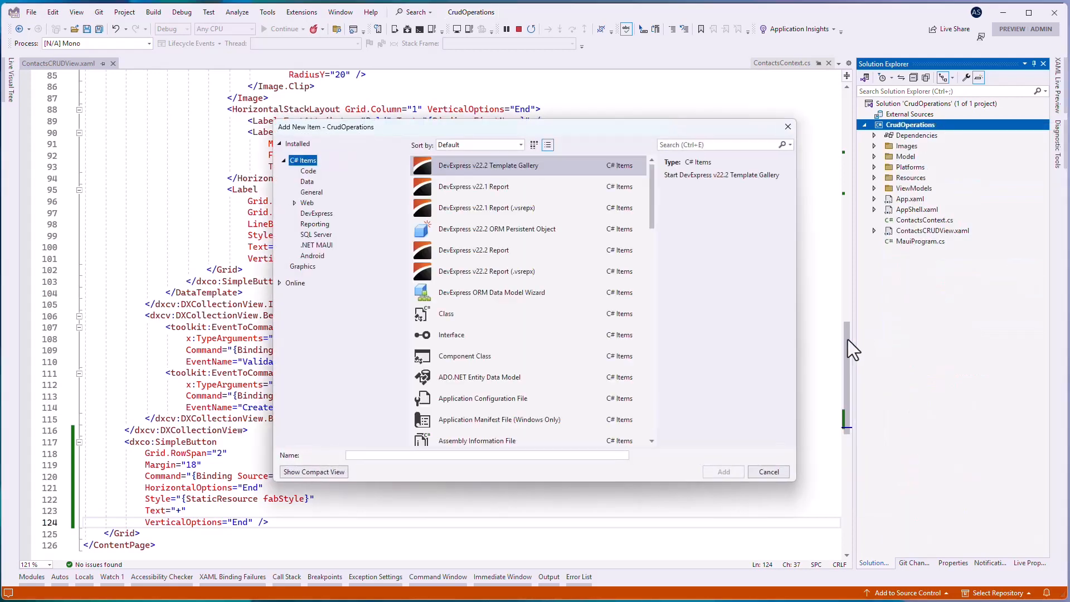
{"action": "left_click", "coordinate": [316, 244]}
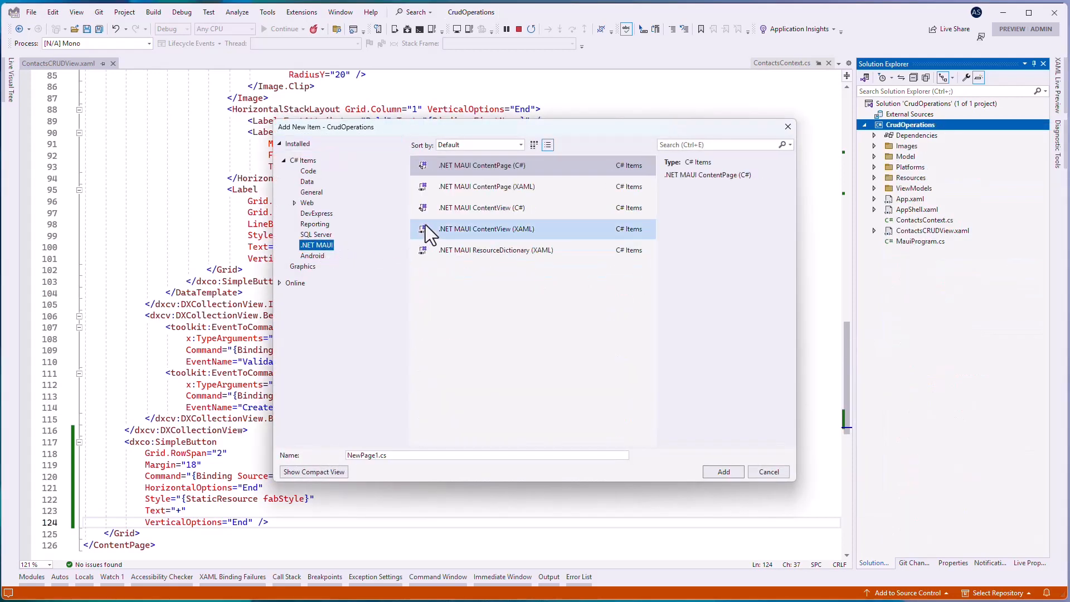
{"action": "left_click", "coordinate": [486, 187]}
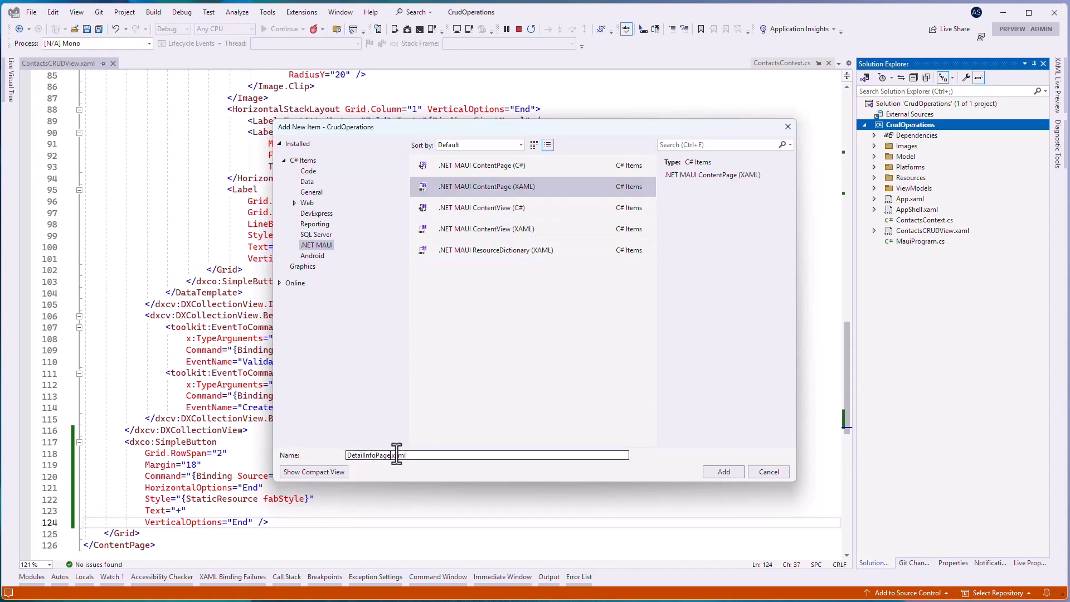
{"action": "left_click", "coordinate": [723, 471]}
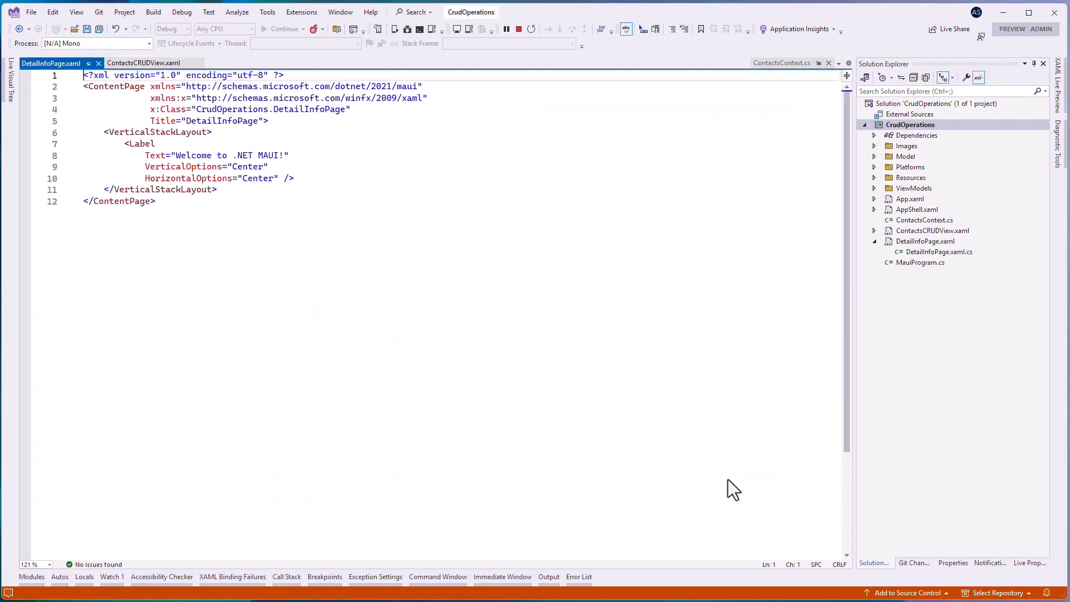
Add DevExpress namespaces plus Edit and Delete (DeleteItemClick) toolbar items to DetailInfoPage.xaml
{"action": "left_click", "coordinate": [190, 121]}
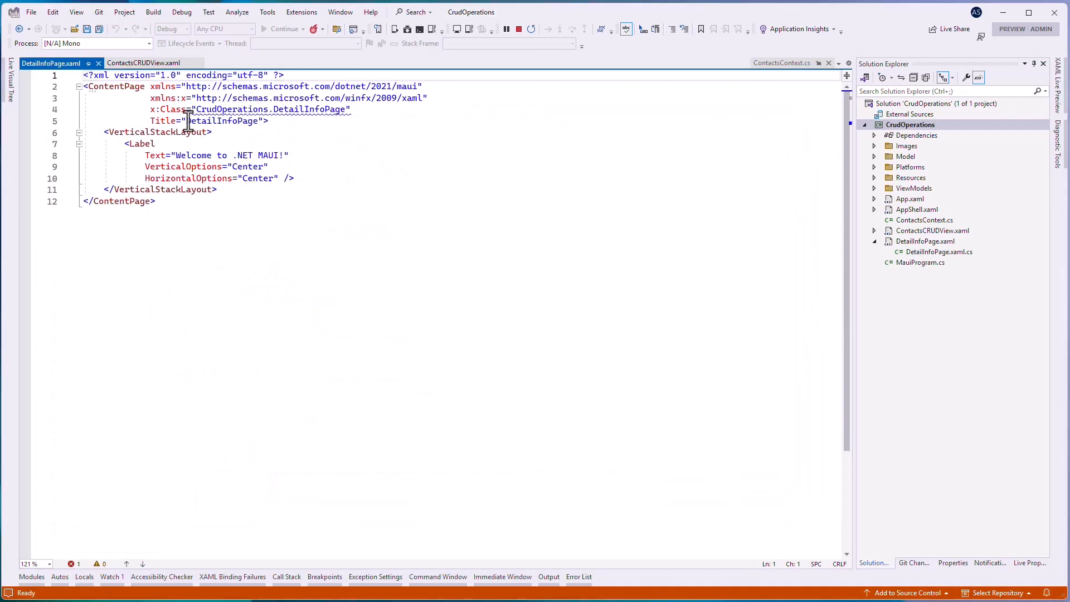
{"action": "type", "text": "xmlns:dxe=\"clr-namespace:DevExpress.Maui.Editors;assembly=DevExpress.Maui.Editors\""}
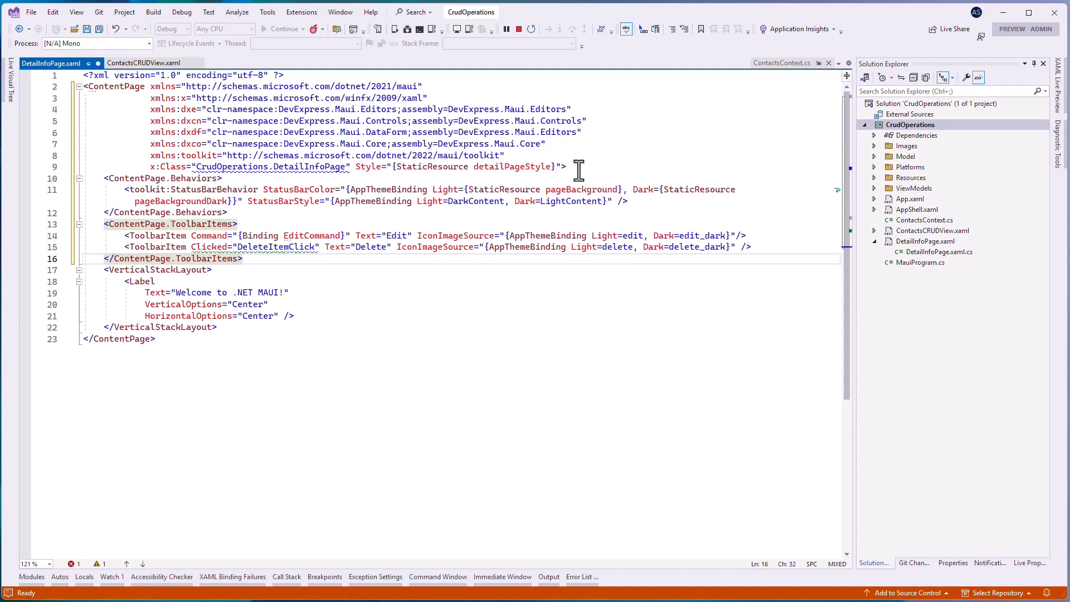
{"action": "left_click", "coordinate": [939, 251]}
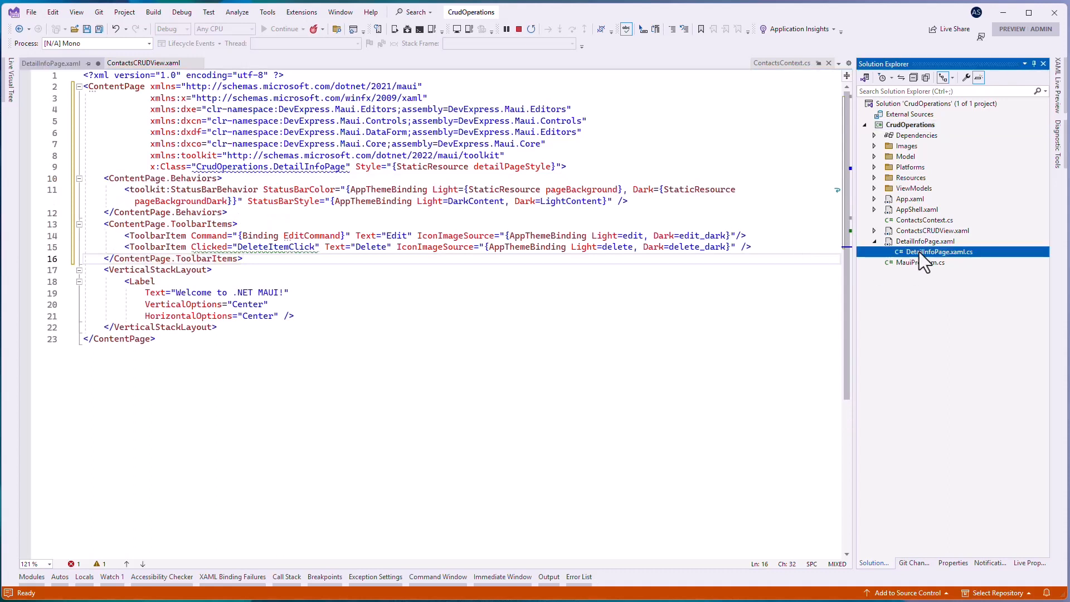
Paste usings, ViewModel/Item properties and the DeleteItemClick, CancelDeleteClick, DeleteConfirmedClick handlers, and save
{"action": "double_click", "coordinate": [939, 252]}
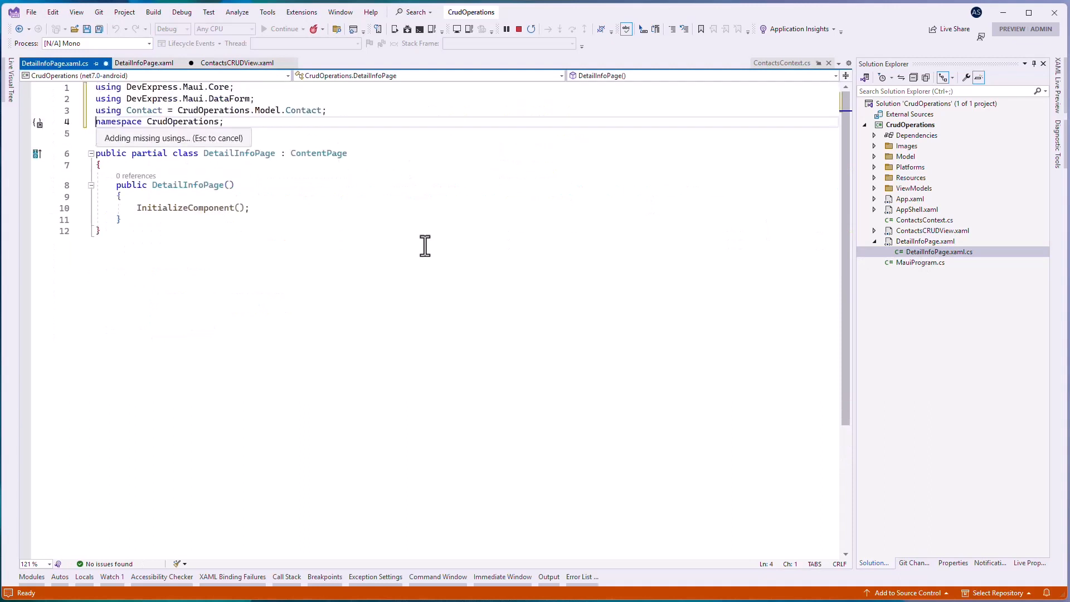
{"action": "key", "text": "enter"}
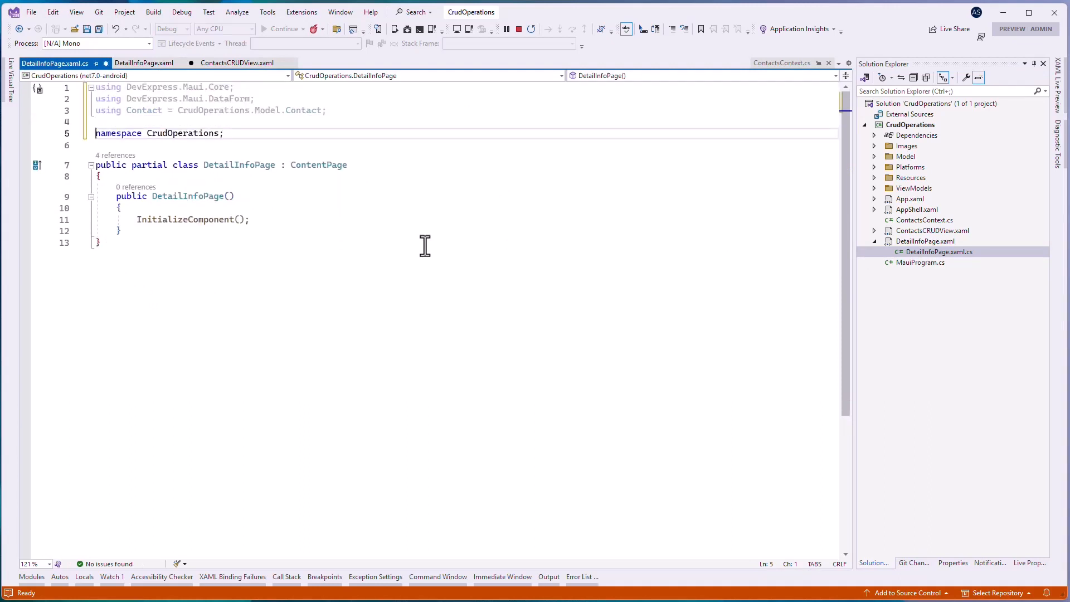
{"action": "mouse_move", "coordinate": [127, 194]}
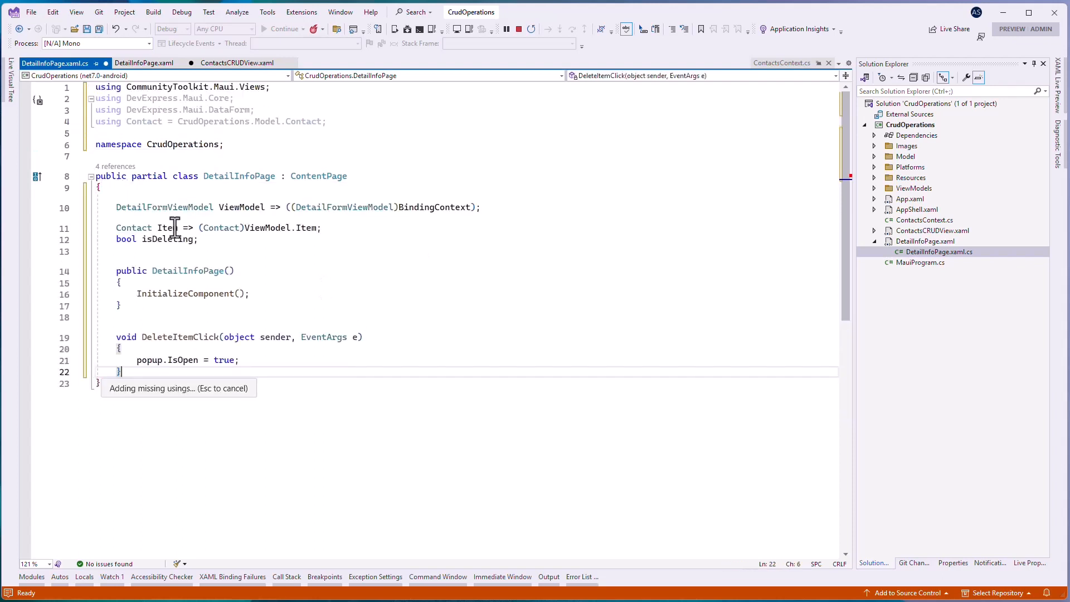
{"action": "key", "text": "ctrl+s"}
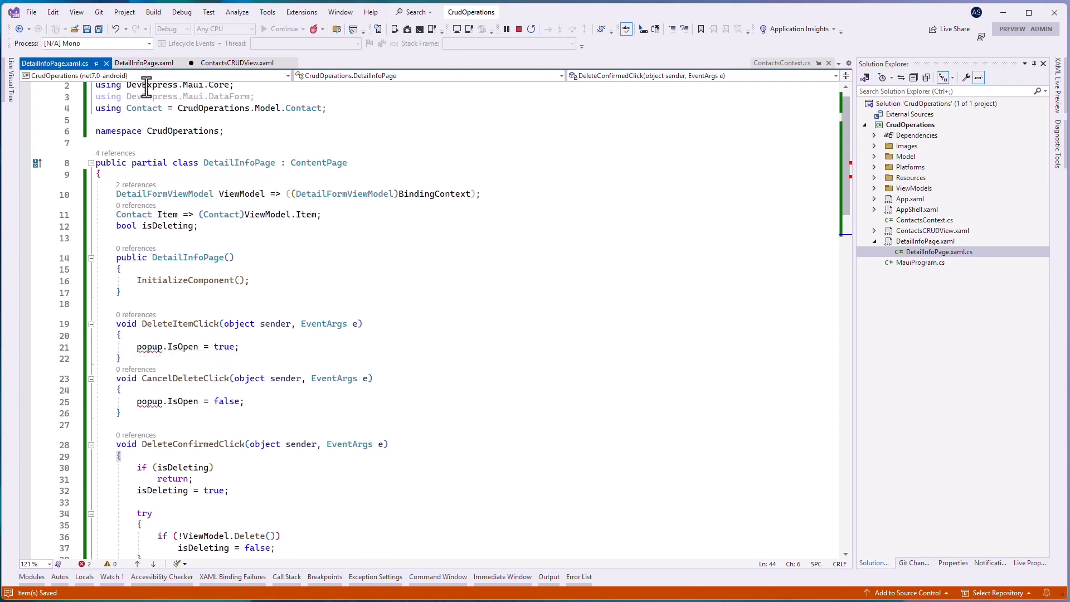
{"action": "left_click", "coordinate": [144, 62]}
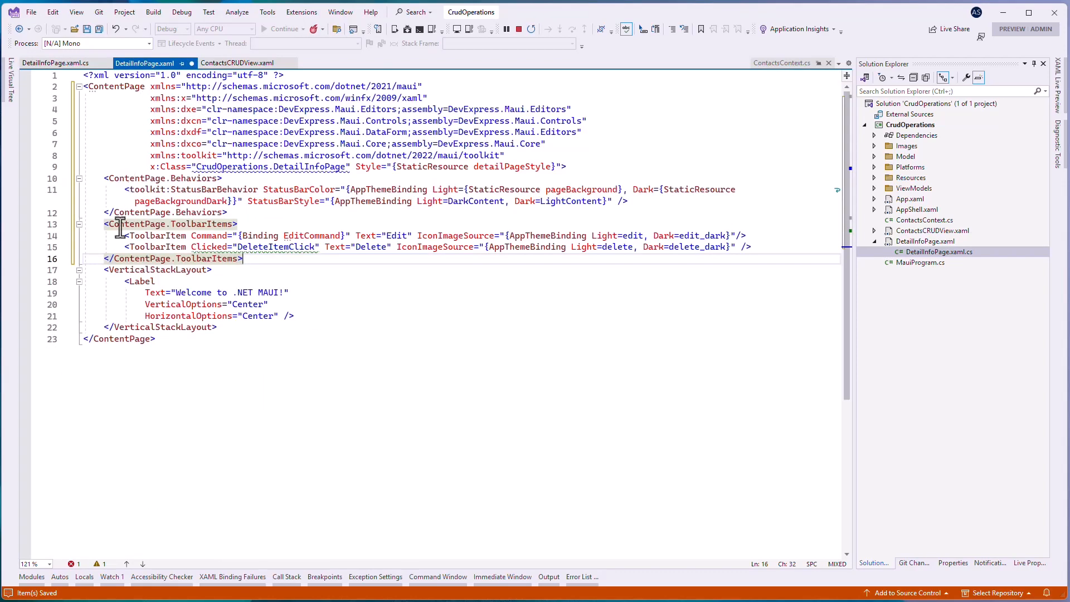
Replace the VerticalStackLayout placeholder with a ScrollView of bordered fields and a DXPopup, then build
{"action": "left_click_drag", "start_coordinate": [119, 235], "coordinate": [250, 315]}
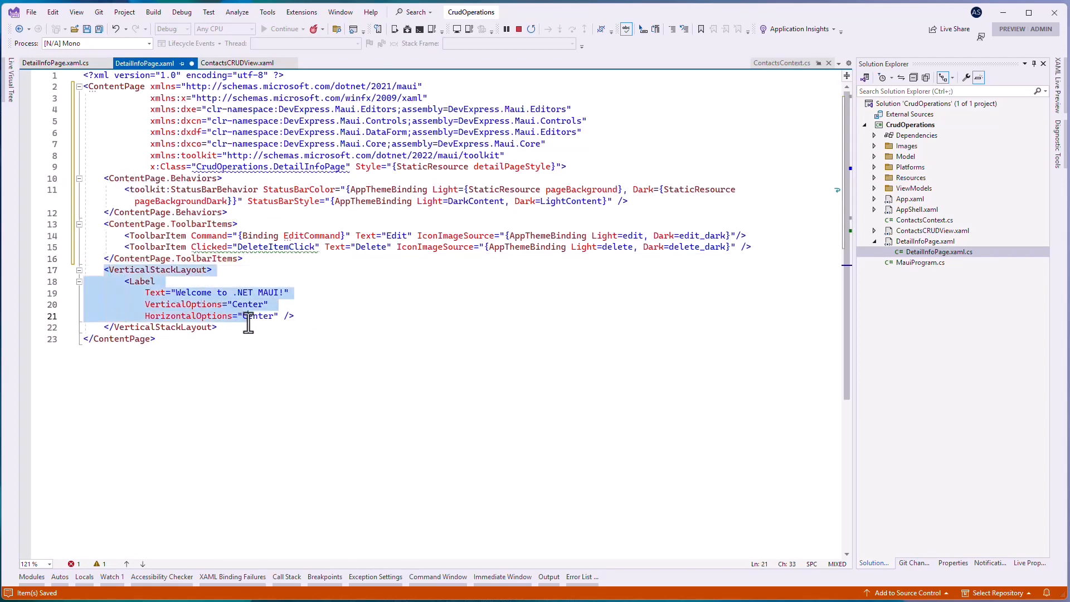
{"action": "type", "text": "<ScrollView"}
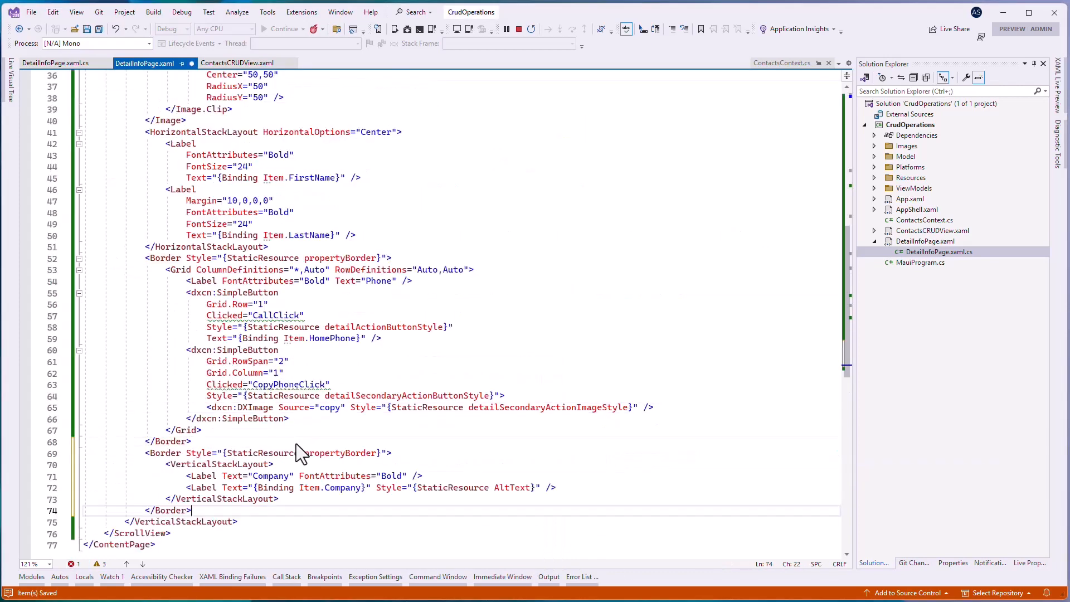
{"action": "scroll", "scroll_direction": "down", "scroll_amount": 3}
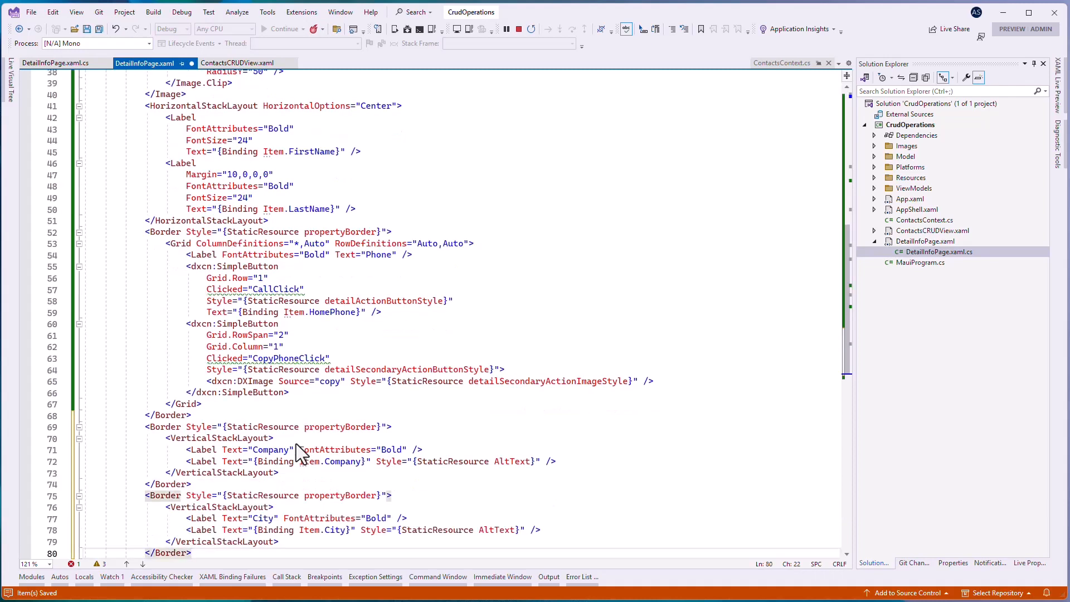
{"action": "scroll", "scroll_direction": "down", "scroll_amount": 3}
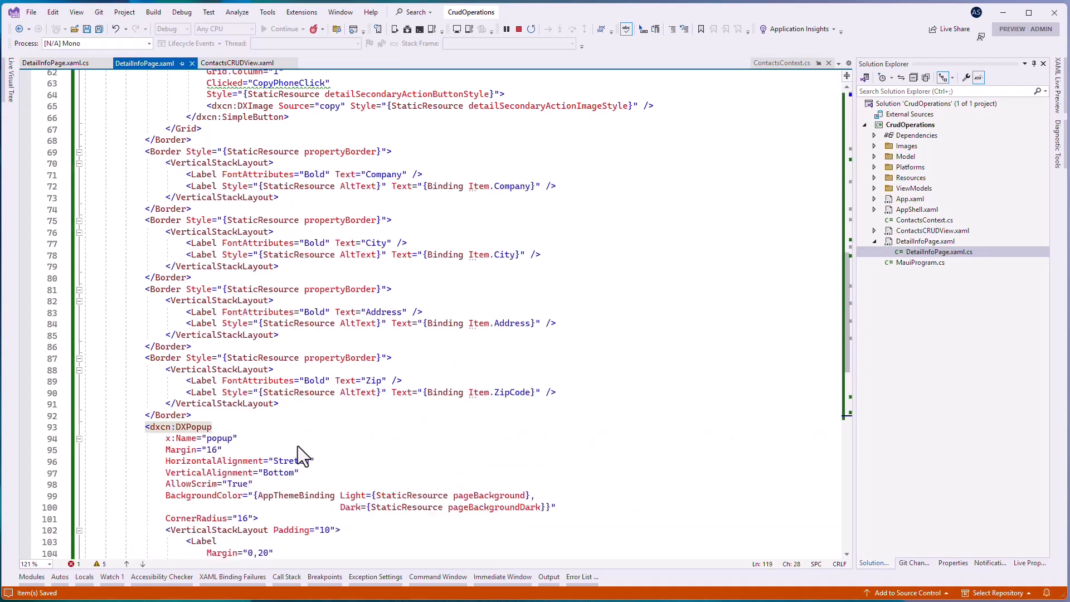
{"action": "left_click", "coordinate": [54, 63]}
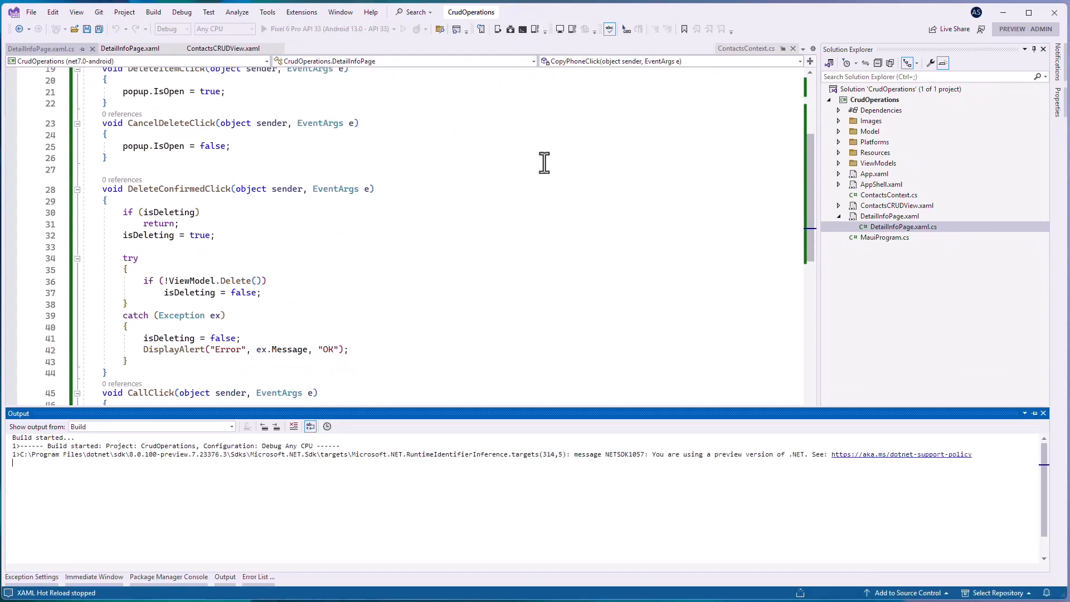
Add Message, Call and Mail SimpleButtons to the detail markup and MessageClick, MailClick code-behind handlers
{"action": "left_click", "coordinate": [265, 29]}
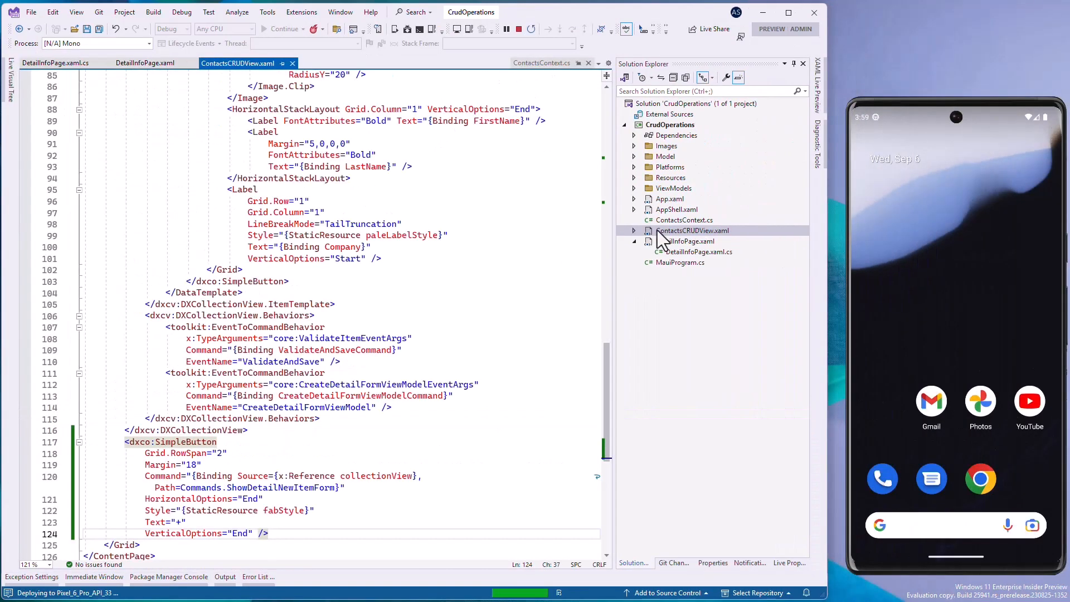
{"action": "scroll", "scroll_direction": "up", "scroll_amount": 3}
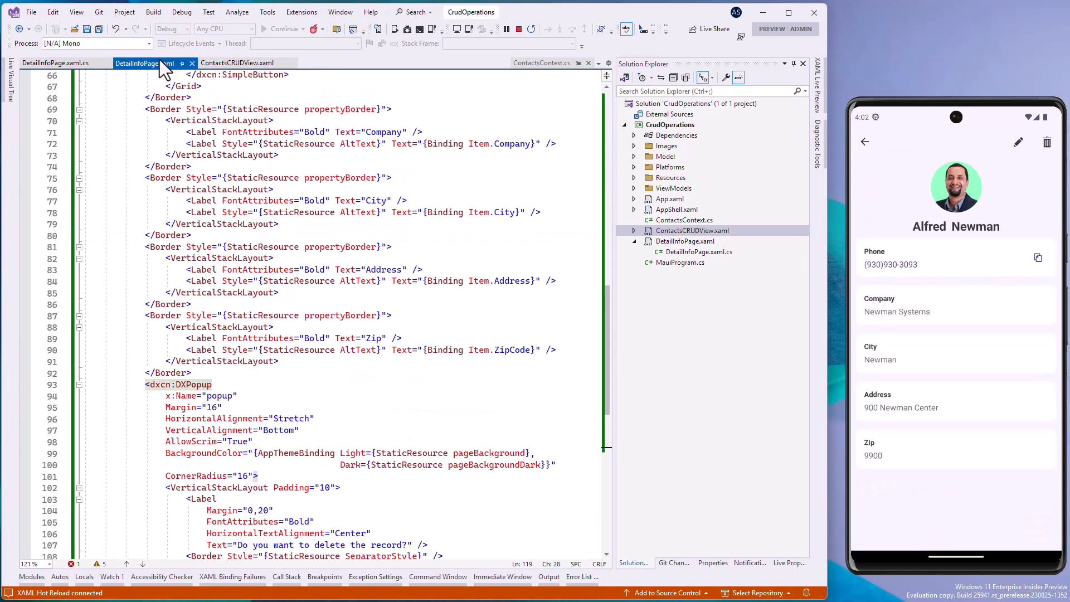
{"action": "scroll", "scroll_direction": "up", "scroll_amount": 3}
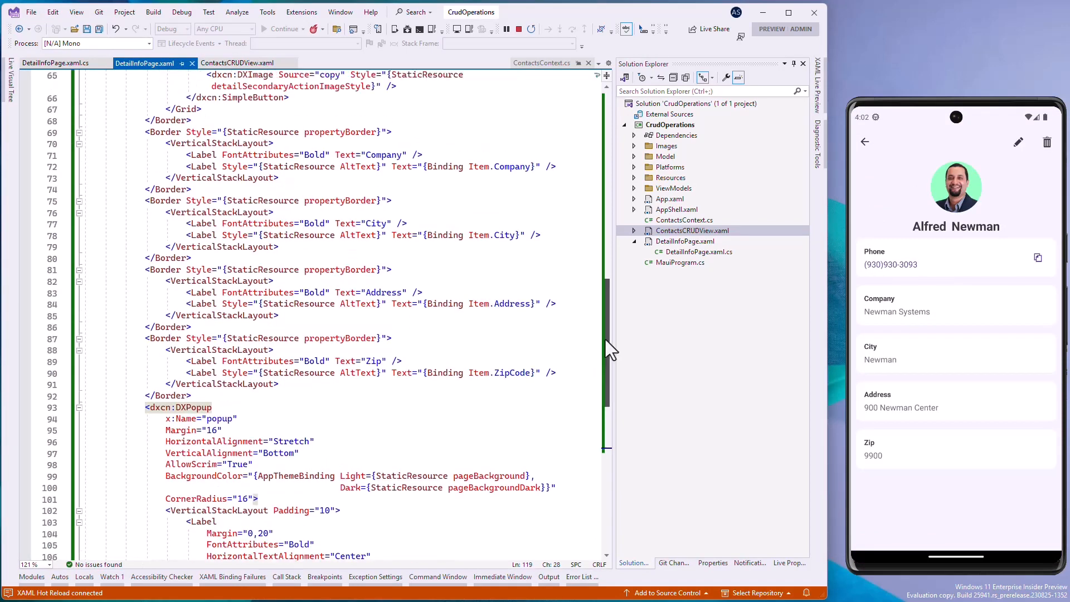
{"action": "scroll", "scroll_direction": "up", "scroll_amount": 3}
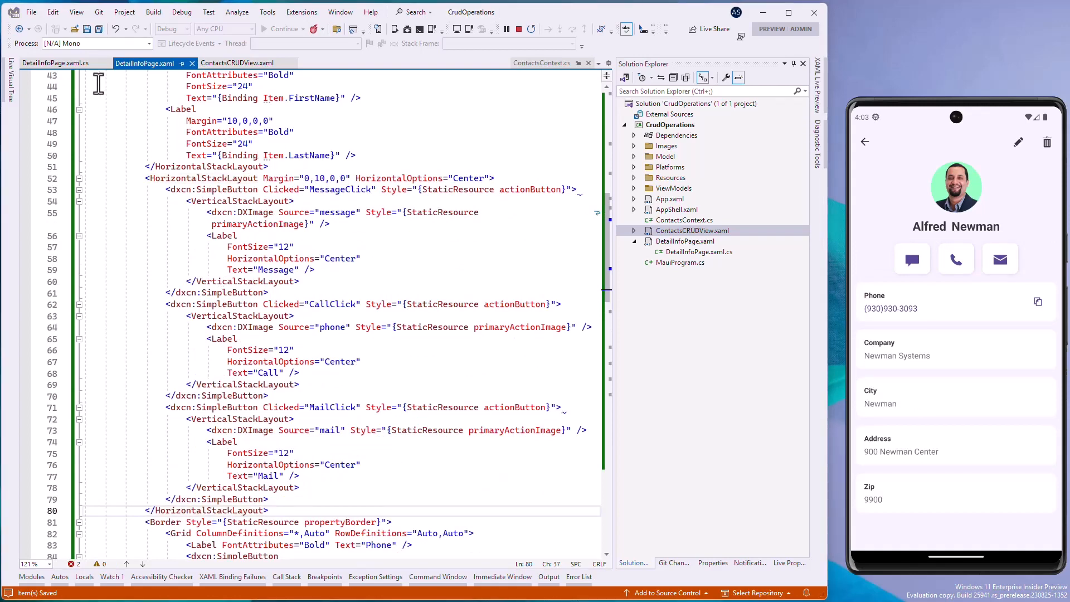
{"action": "left_click", "coordinate": [54, 63]}
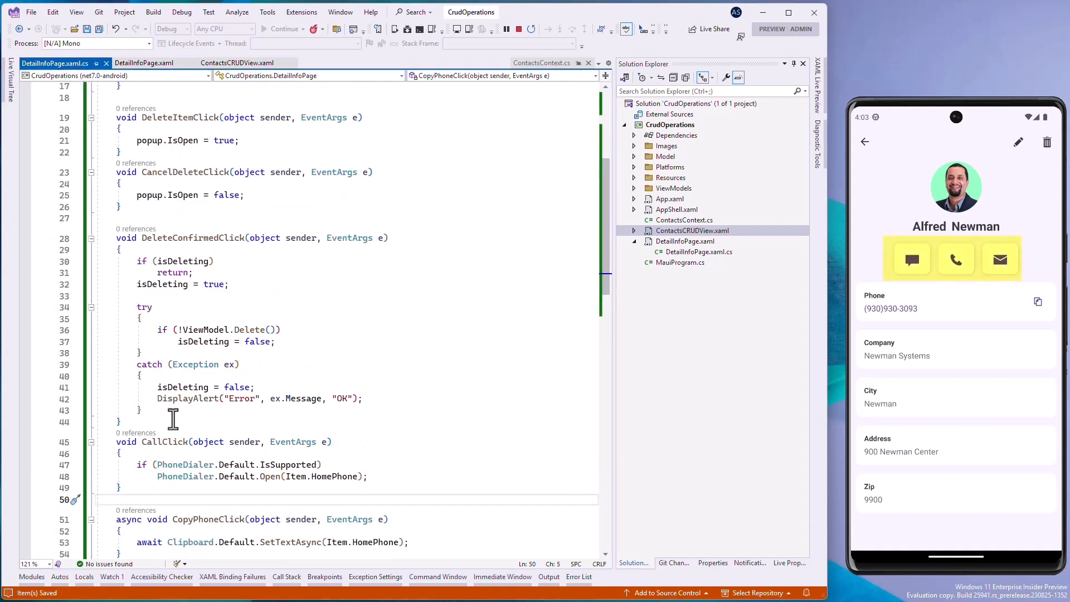
{"action": "scroll", "scroll_direction": "down", "scroll_amount": 3}
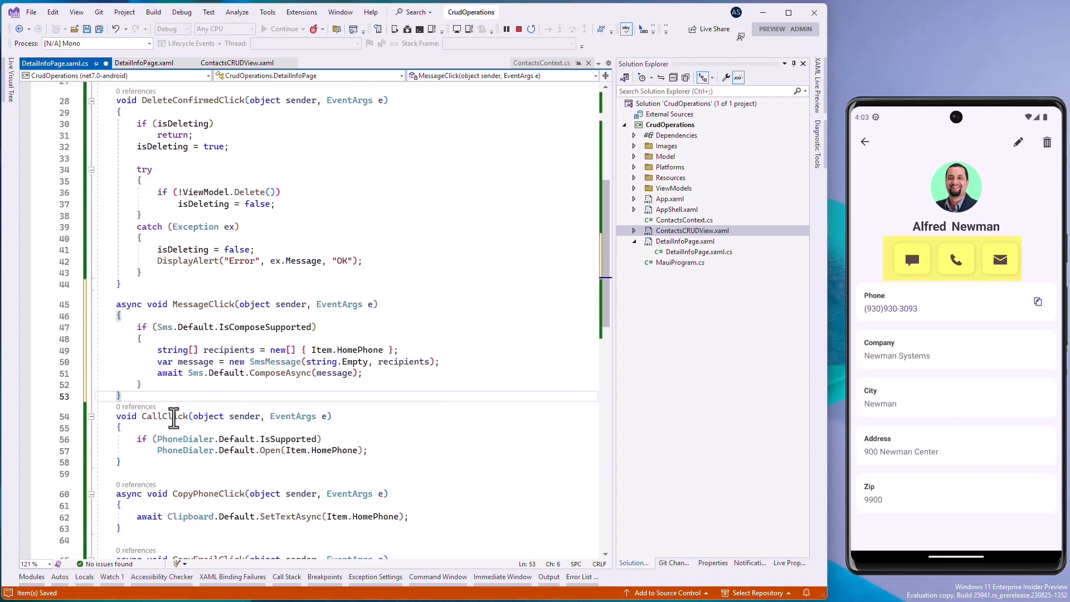
{"action": "scroll", "scroll_direction": "down", "scroll_amount": 3}
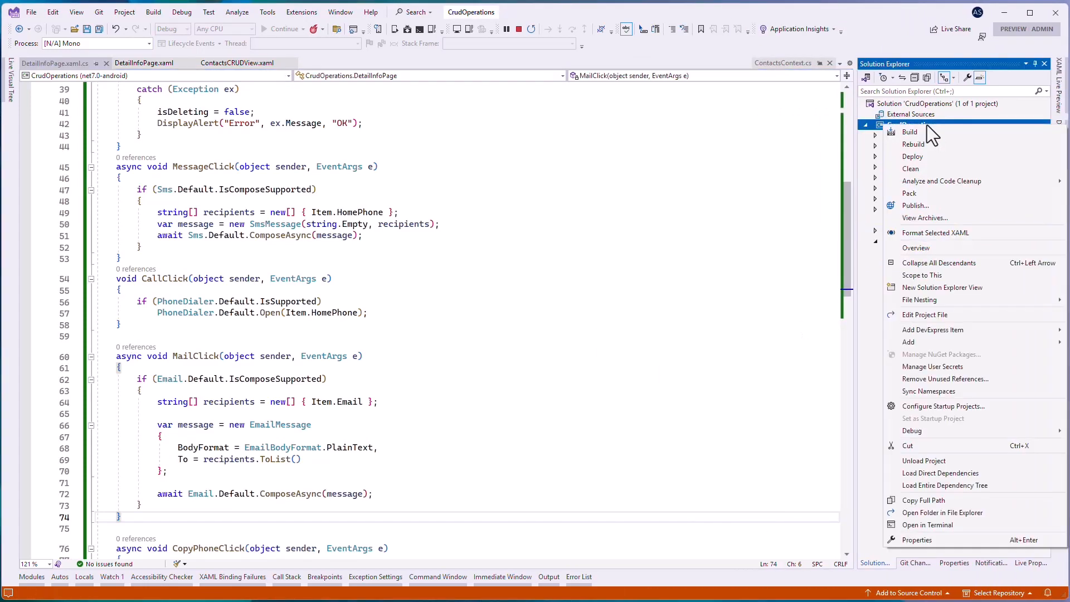
Add a ContactEditingPage.xaml ContentPage and paste its photo, save toolbar item and DataFormView markup
{"action": "left_click", "coordinate": [908, 342]}
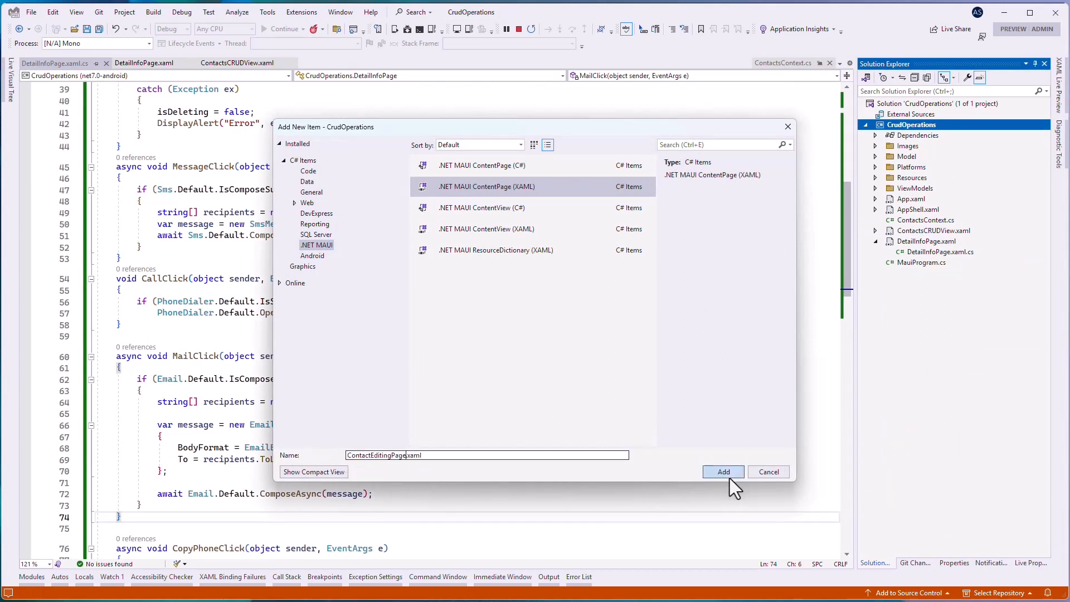
{"action": "left_click", "coordinate": [723, 472]}
{"action": "type", "text": "<dxdf:DataFormTextItem FieldName=\"F"}
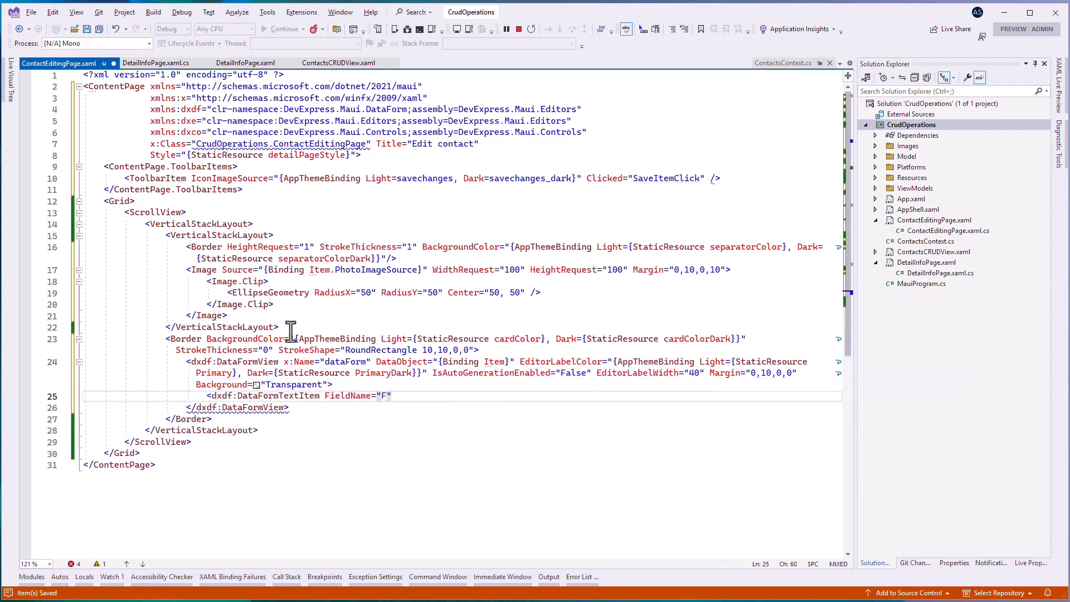
Add the FirstName form item with icon editorsname, label width 40 and ReturnType Next
{"action": "type", "text": "FirstName\" LabelIcon=\"editorsname\" LabelWidth=\"40\" ReturnType=\"\""}
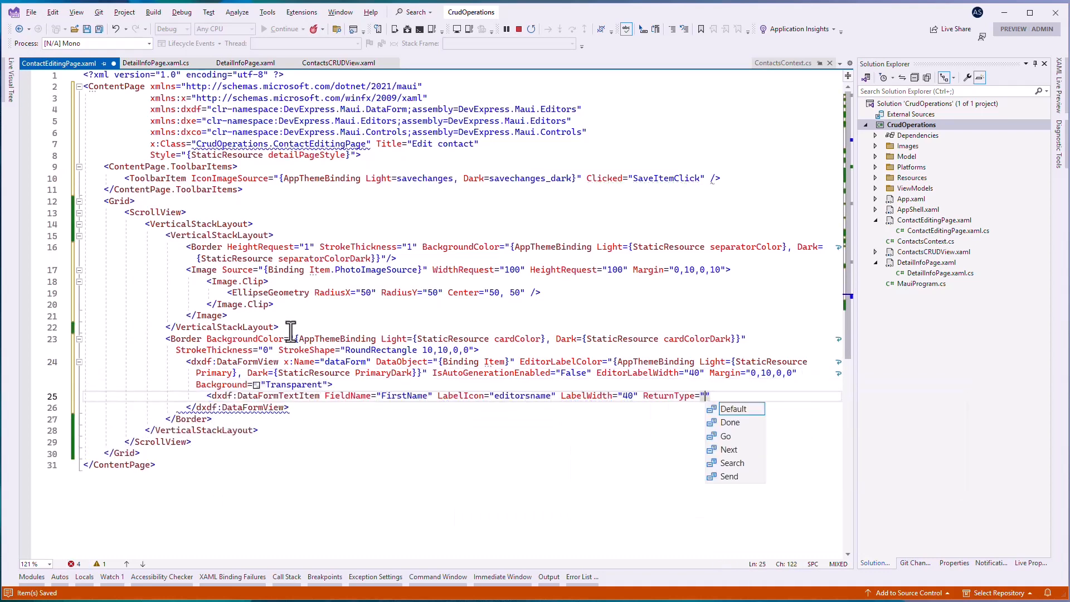
{"action": "left_click", "coordinate": [728, 449]}
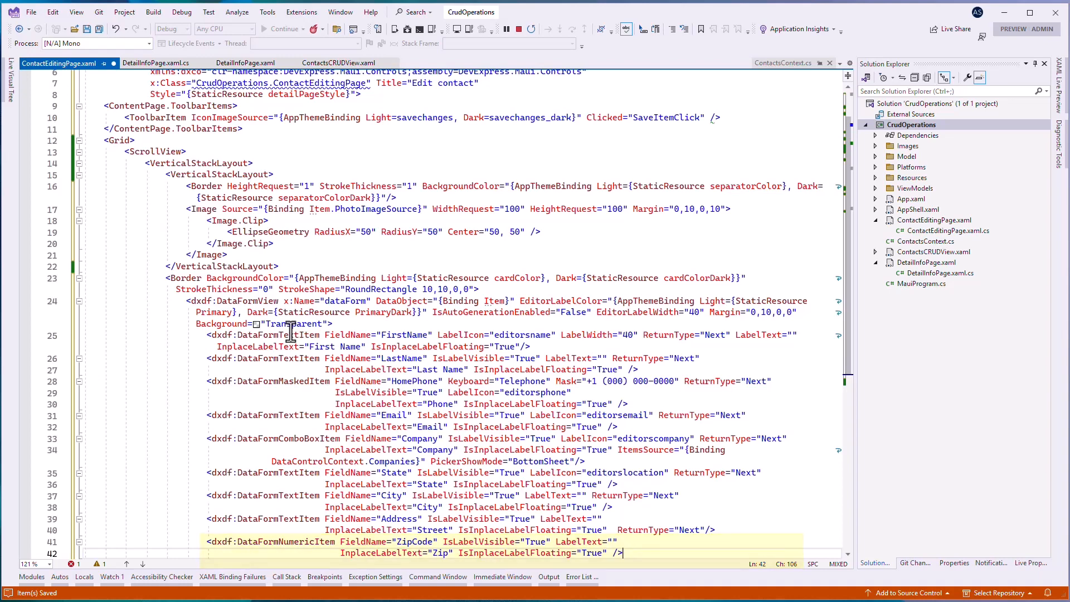
{"action": "mouse_move", "coordinate": [294, 334]}
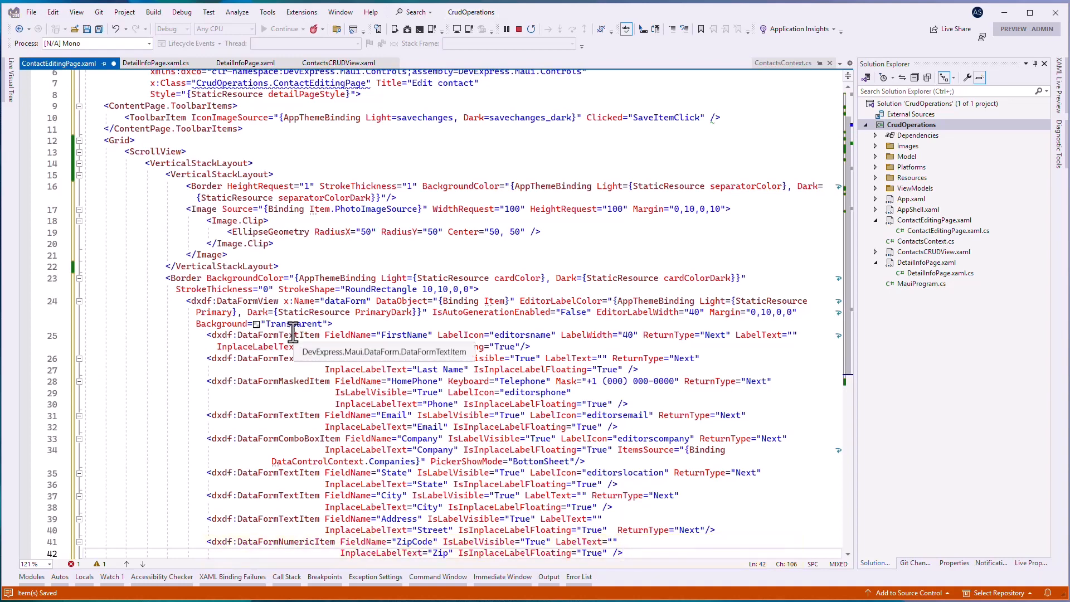
{"action": "left_click", "coordinate": [947, 230]}
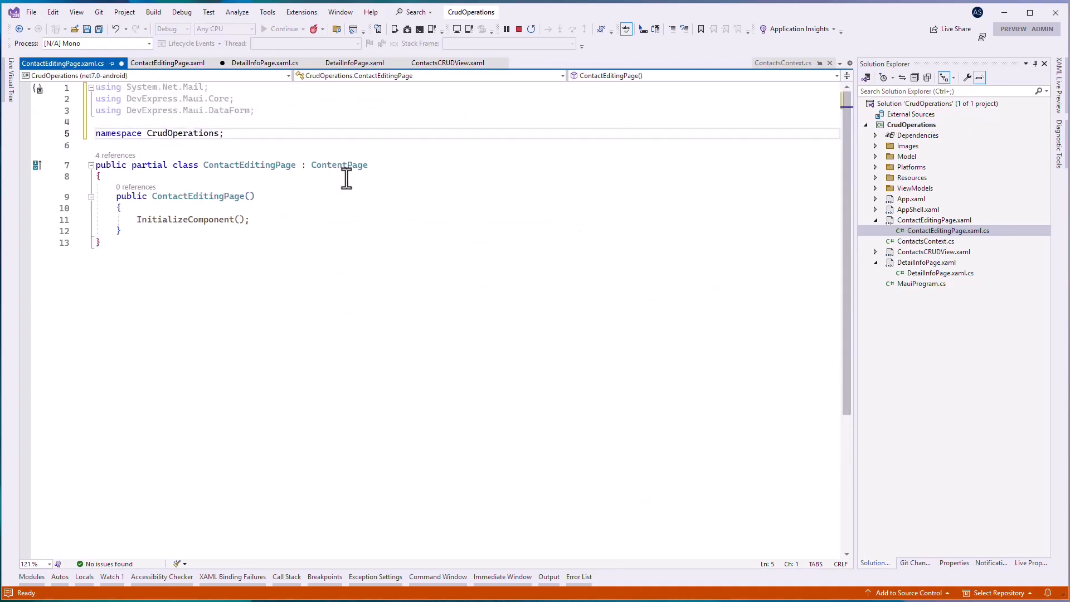
Add a ViewModel property casting BindingContext to DetailEditFormViewModel, plus the SaveItemClick handler
{"action": "type", "text": "DetailEditFormViewModel ViewModel => (DetailEditFormViewModel)BindingContext;"}
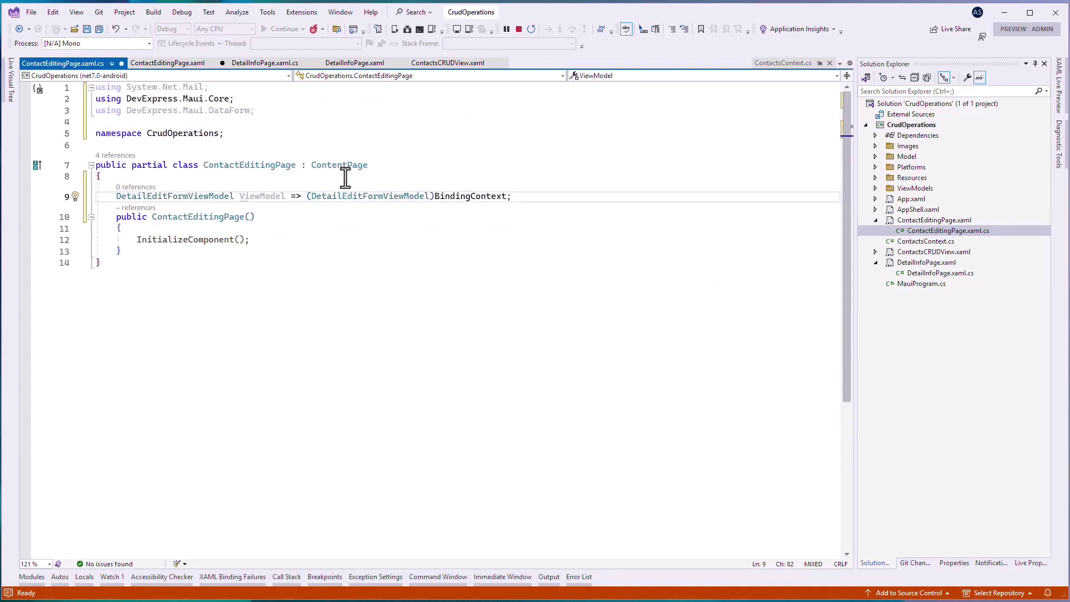
{"action": "left_click", "coordinate": [123, 250]}
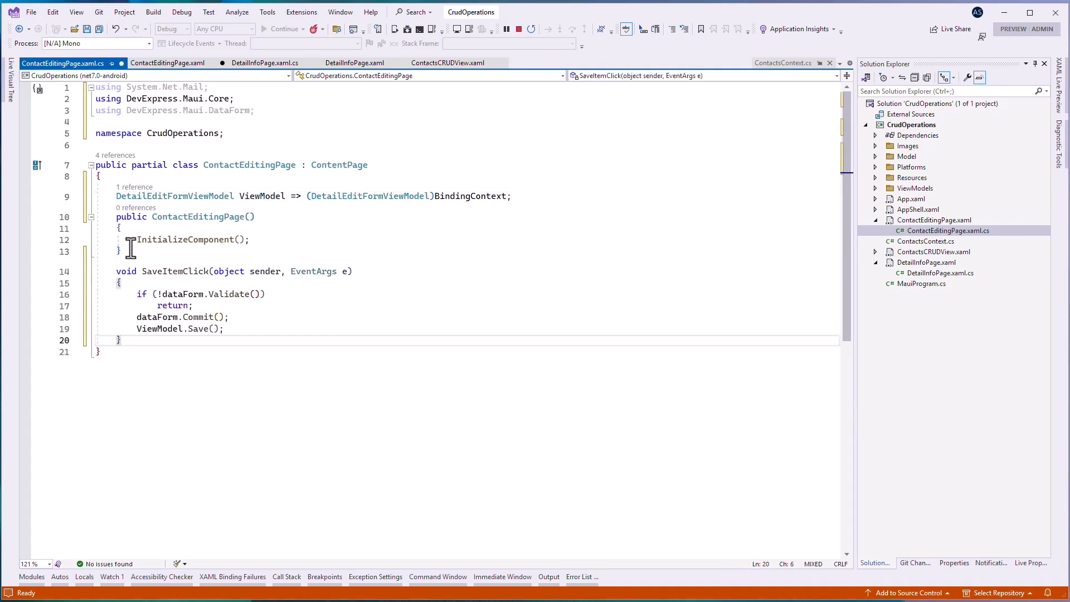
{"action": "left_click", "coordinate": [167, 63]}
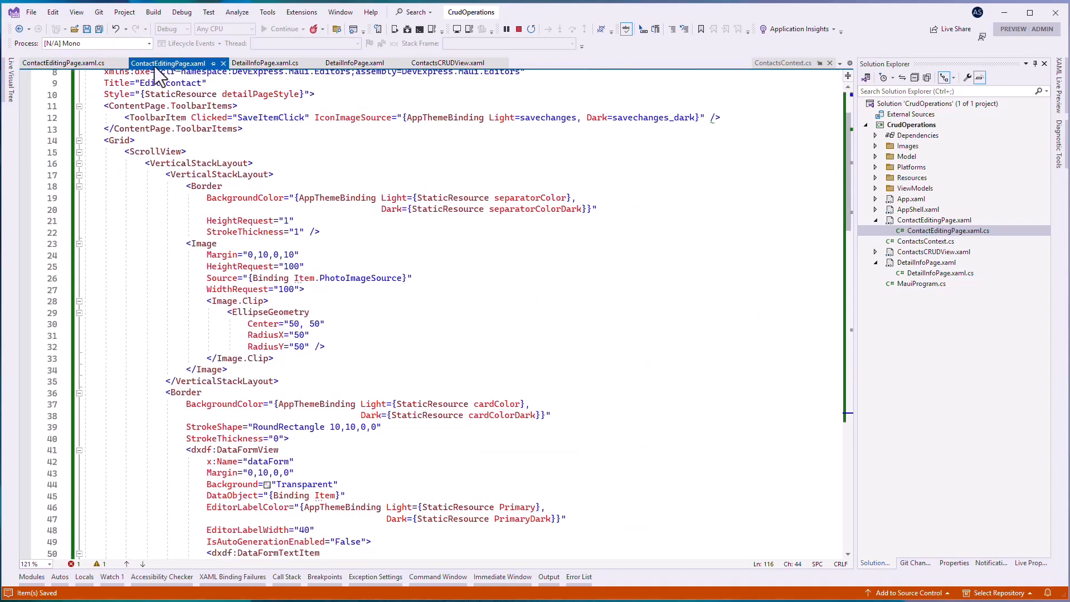
{"action": "left_click", "coordinate": [447, 63]}
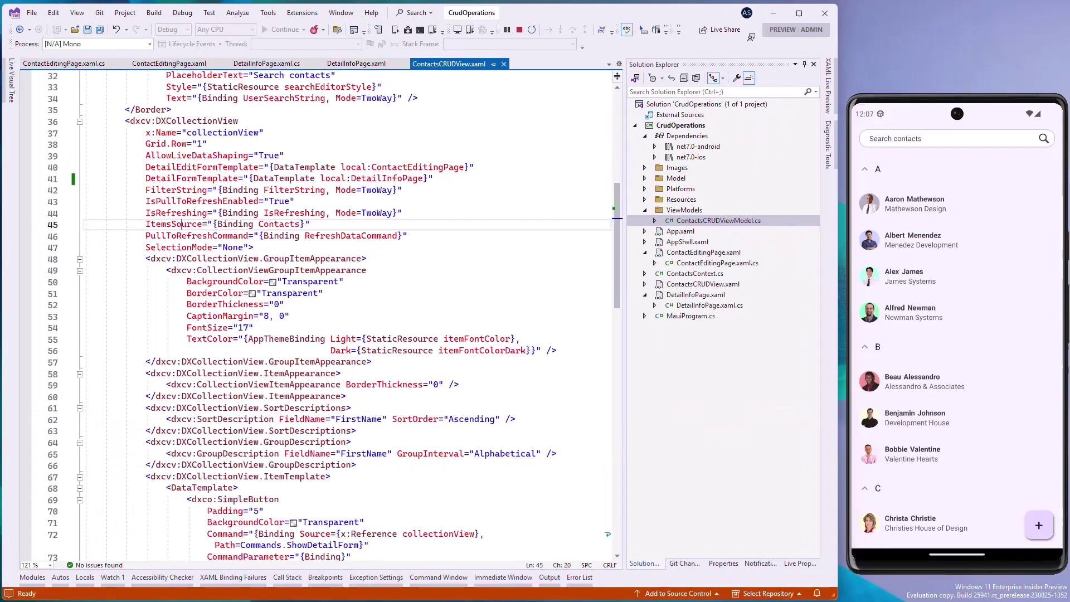
{"action": "left_click", "coordinate": [904, 276]}
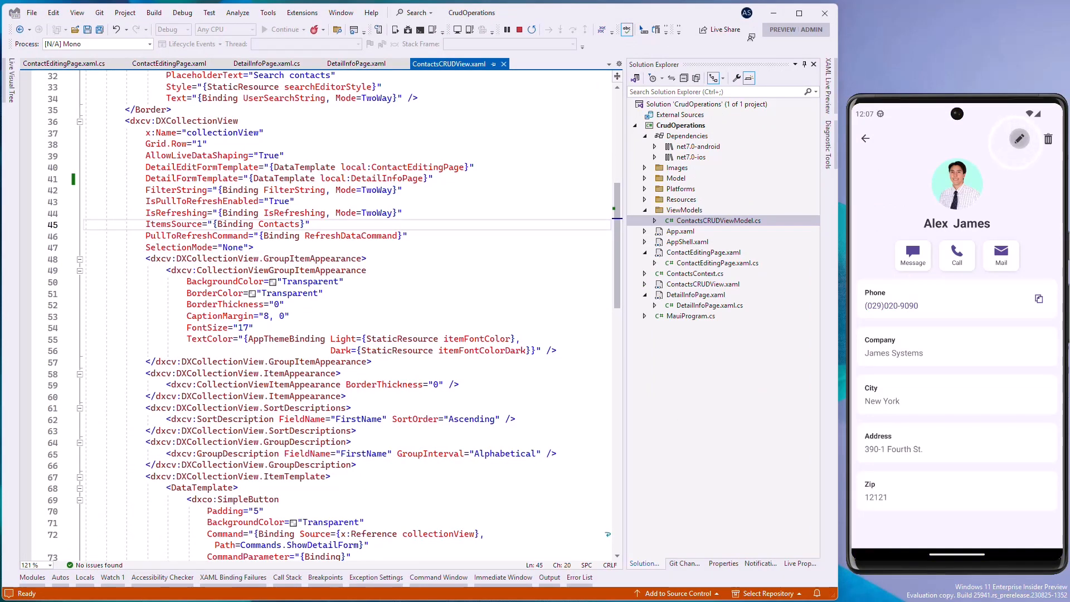
{"action": "left_click", "coordinate": [1018, 139]}
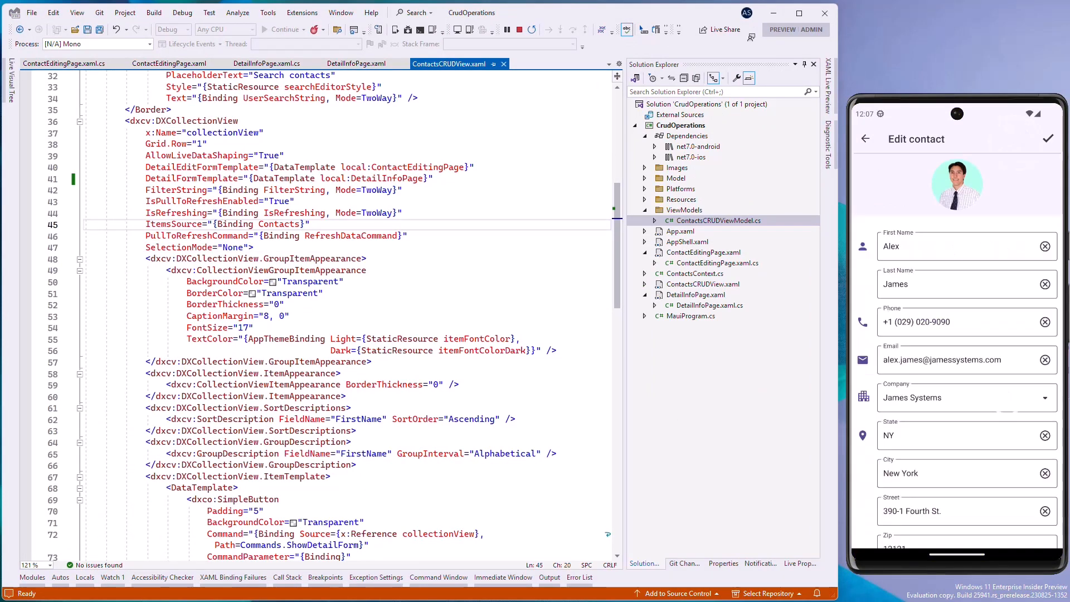
{"action": "left_click", "coordinate": [1043, 397]}
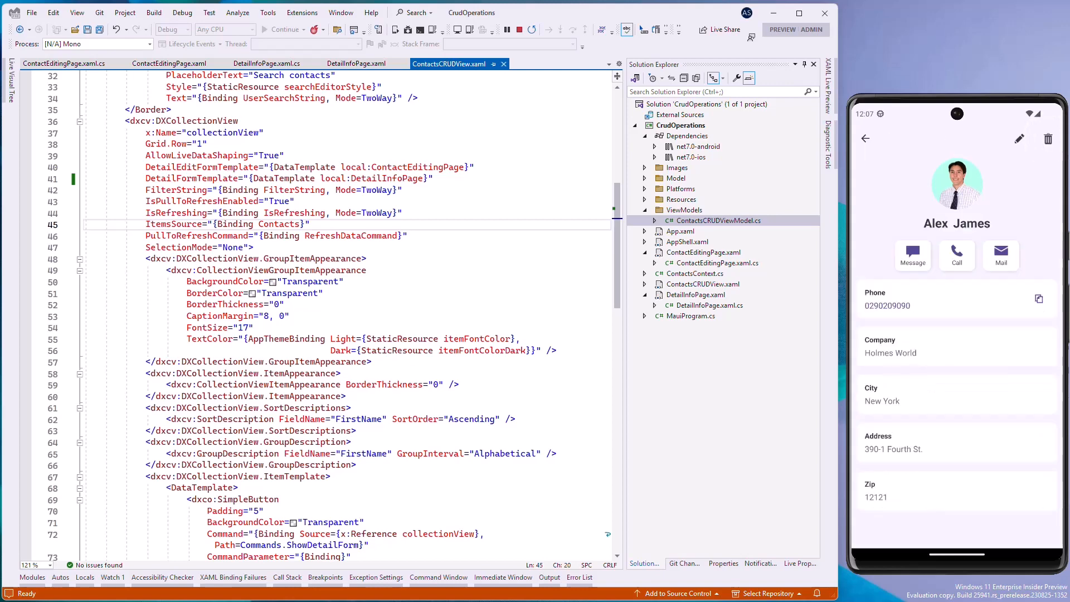
{"action": "double_click", "coordinate": [717, 219]}
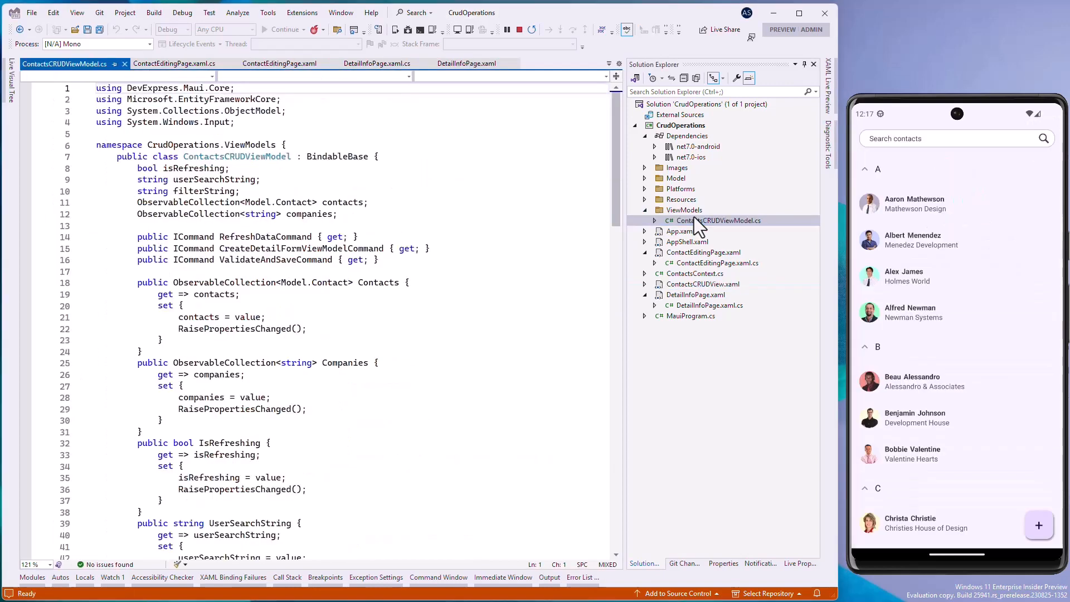
Insert the async ValidateAndSave(ValidateItemEventArgs e) method below CreateDetailFormViewModel
{"action": "scroll", "scroll_direction": "down", "scroll_amount": 3}
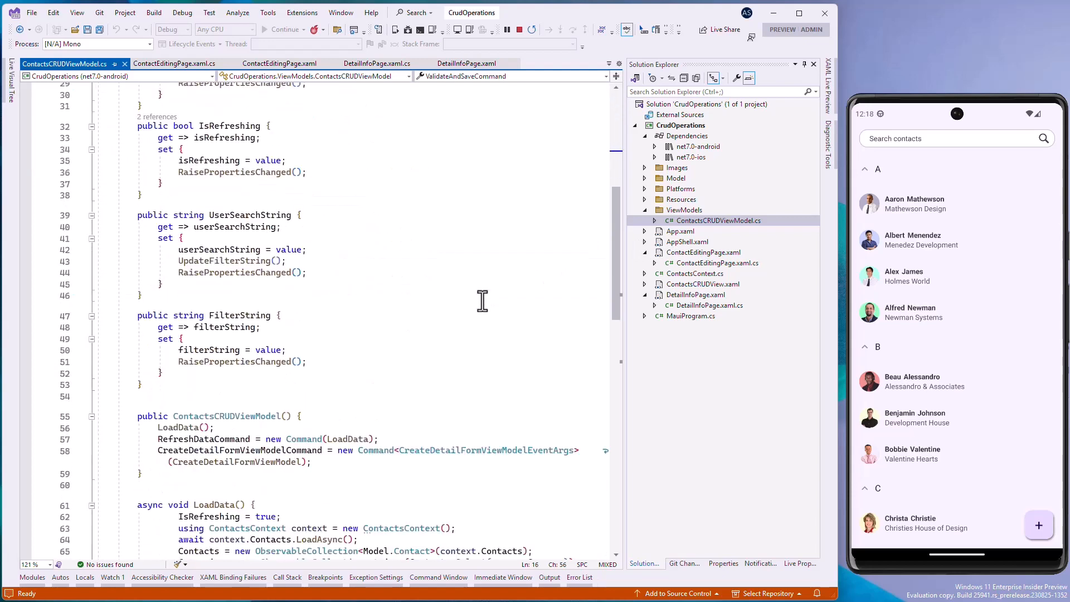
{"action": "scroll", "scroll_direction": "down", "scroll_amount": 3}
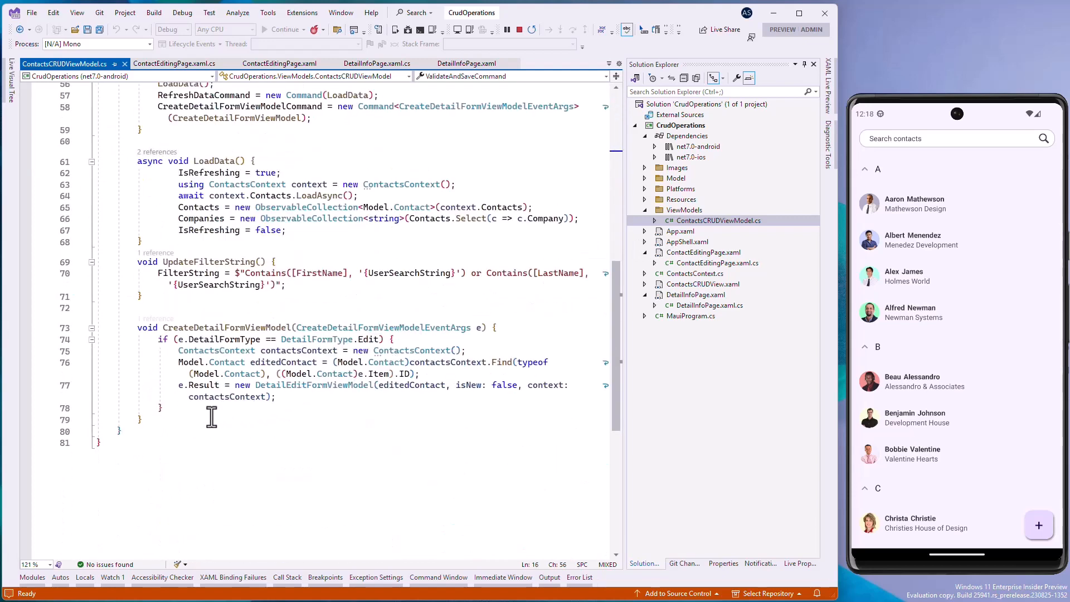
{"action": "left_click", "coordinate": [141, 419]}
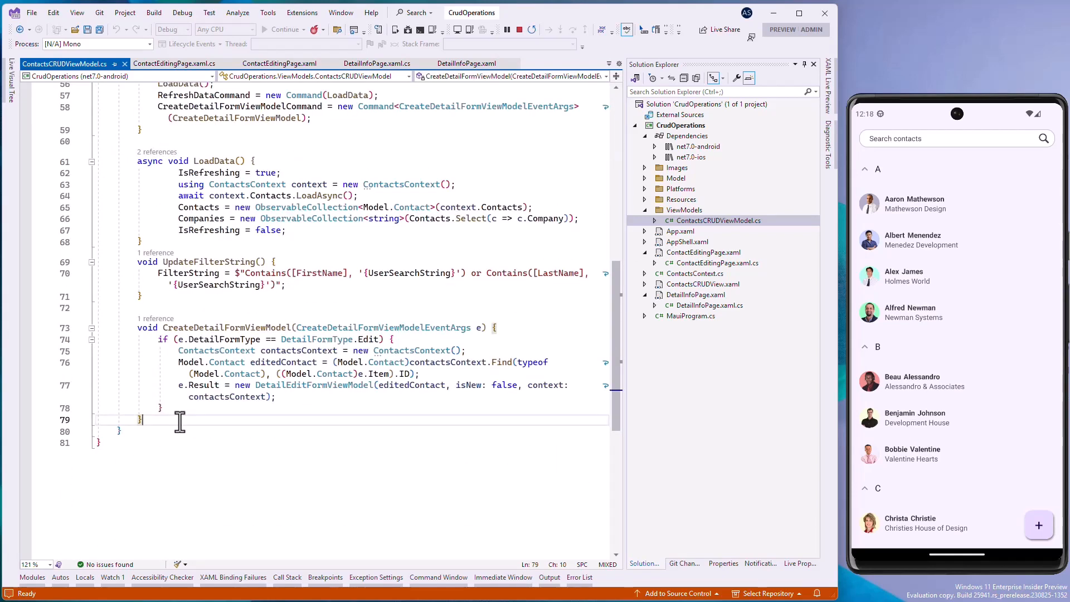
{"action": "scroll", "scroll_direction": "down", "scroll_amount": 3}
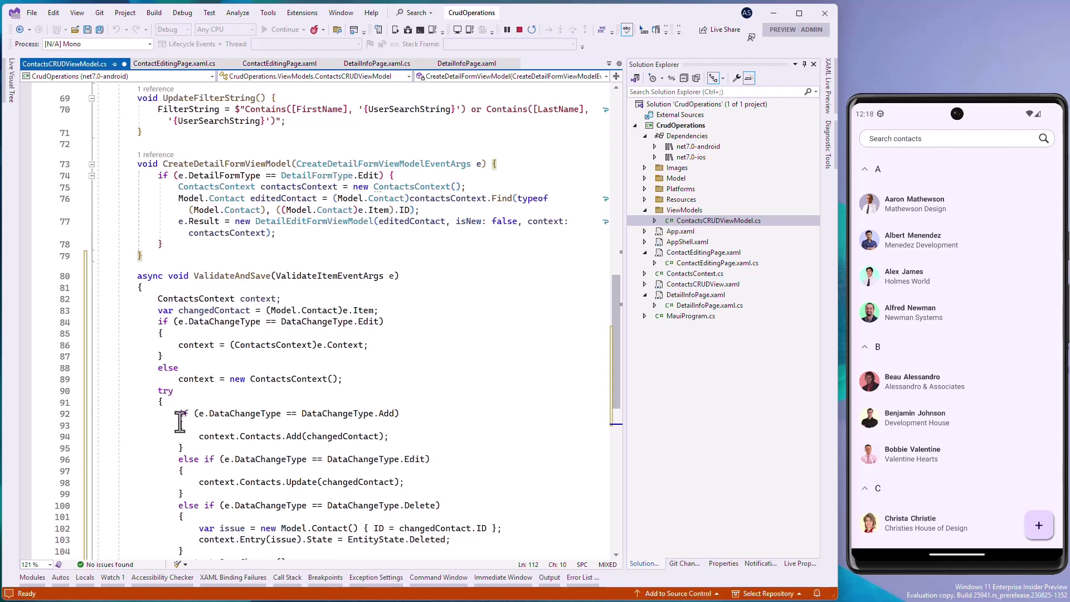
{"action": "scroll", "scroll_direction": "up", "scroll_amount": 3}
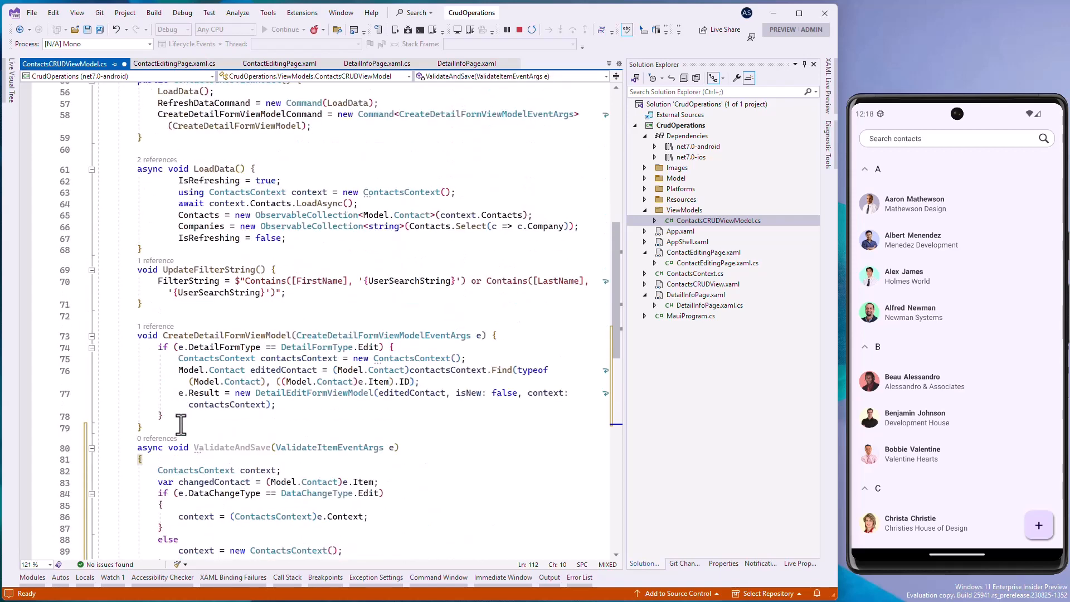
{"action": "scroll", "scroll_direction": "up", "scroll_amount": 3}
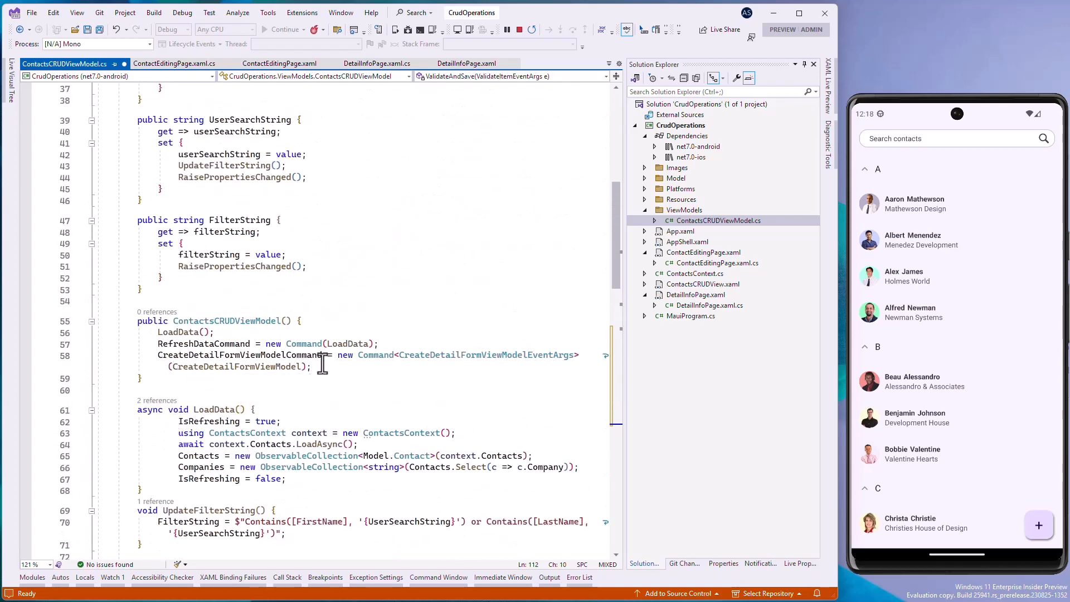
{"action": "left_click", "coordinate": [266, 48]}
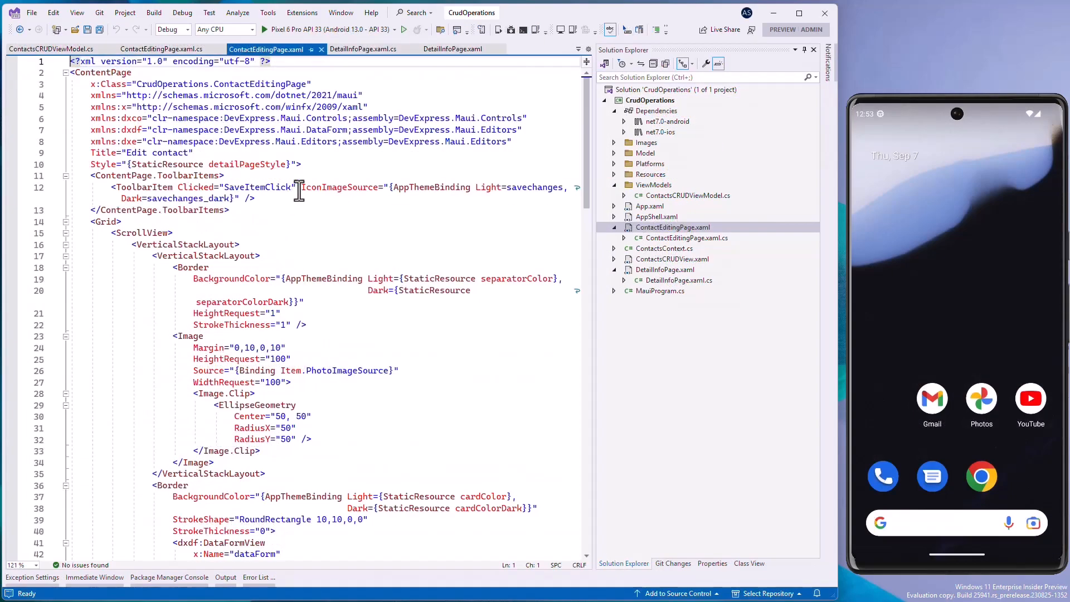
Add IsNew DataTriggers for the 'Add new contact' title, hidden photo and border shadow
{"action": "left_click", "coordinate": [298, 164]}
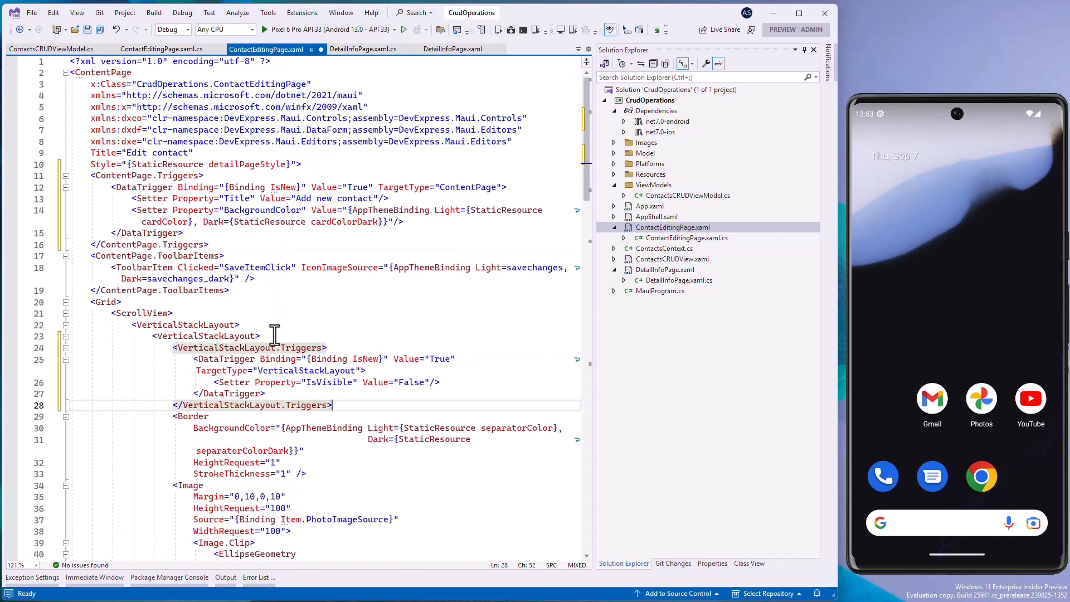
{"action": "scroll", "scroll_direction": "down", "scroll_amount": 3}
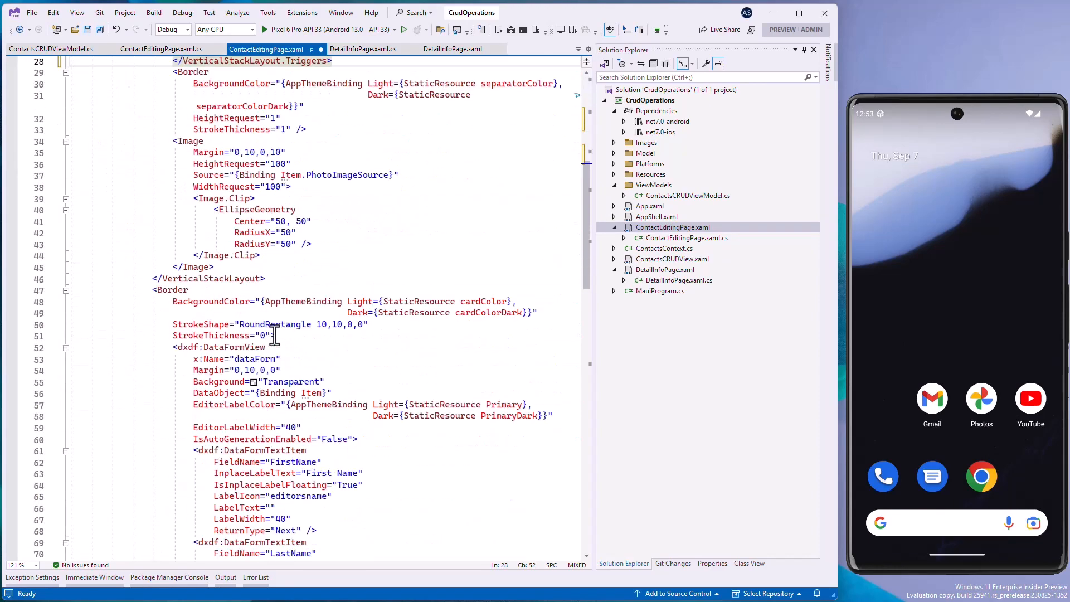
{"action": "scroll", "scroll_direction": "down", "scroll_amount": 3}
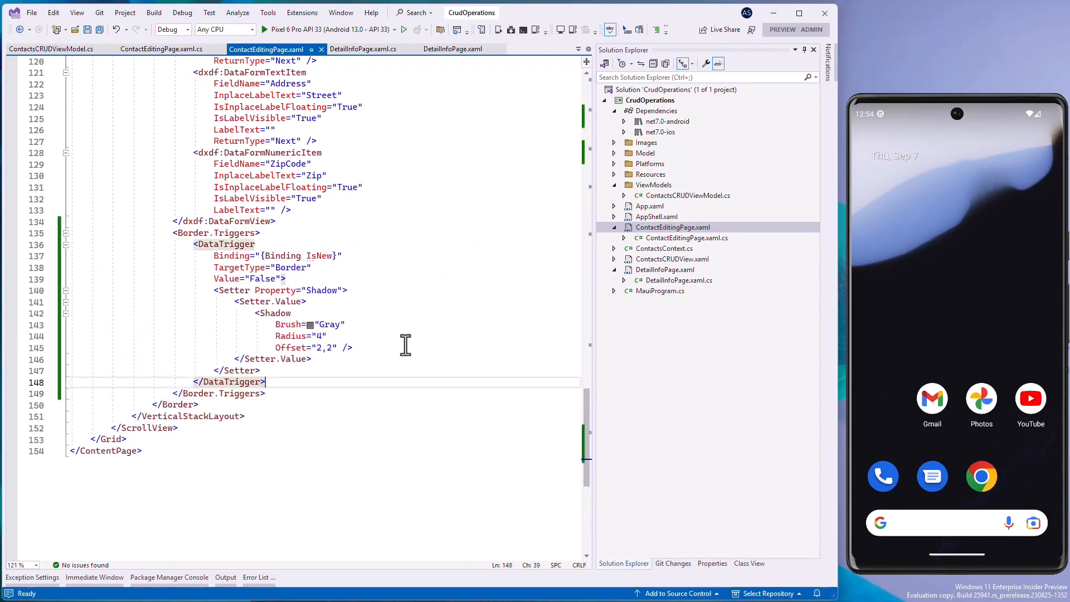
{"action": "double_click", "coordinate": [672, 259]}
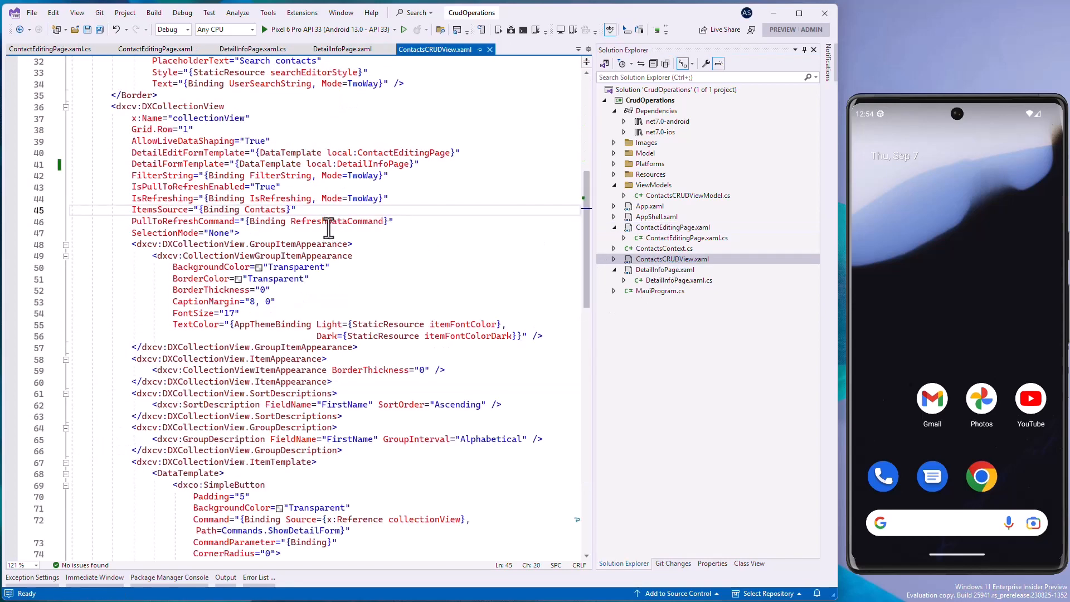
Set DXCollectionView's DetailNewItemFormTemplate to ContactEditingPage and run on Pixel 6 Pro
{"action": "left_click", "coordinate": [235, 221]}
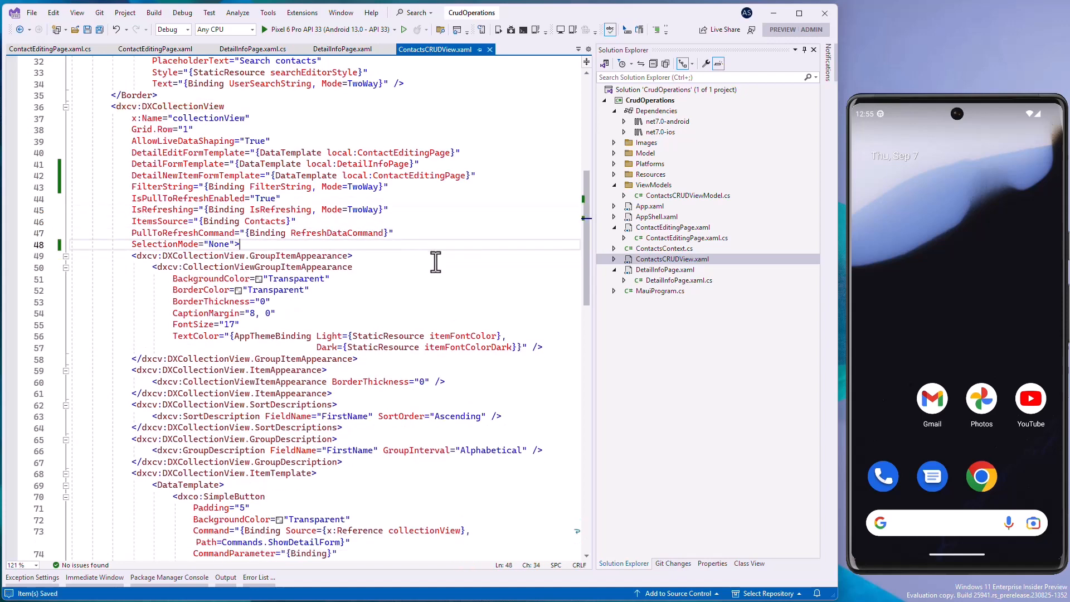
{"action": "mouse_move", "coordinate": [324, 29]}
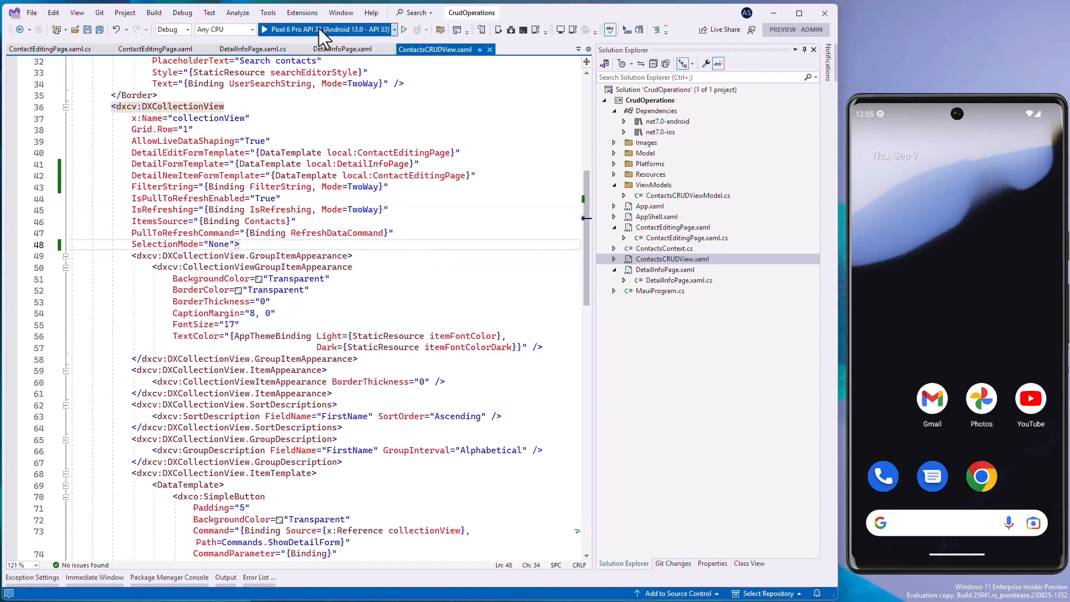
{"action": "left_click", "coordinate": [264, 29]}
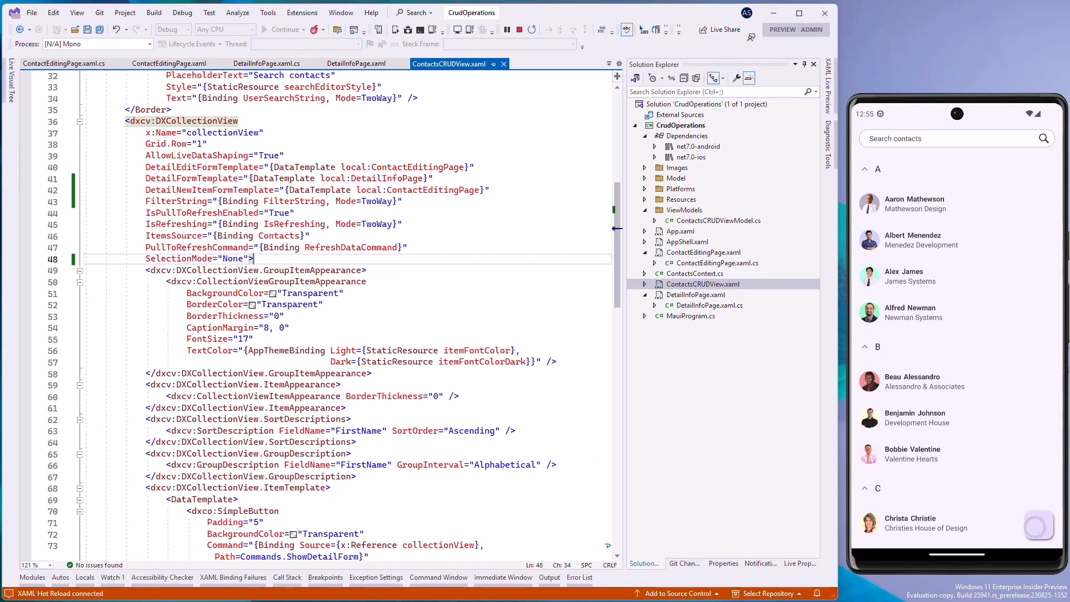
{"action": "left_click", "coordinate": [1036, 525]}
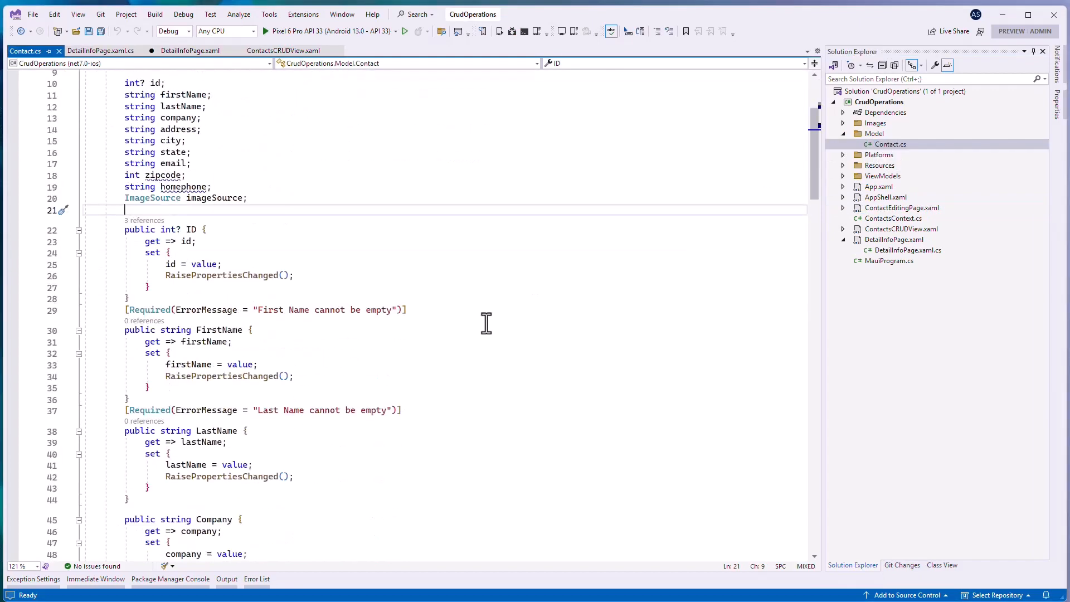
Hook ValidateProperty="dataForm_ValidateProperty" onto the DataFormView and relaunch the app
{"action": "scroll", "scroll_direction": "down", "scroll_amount": 3}
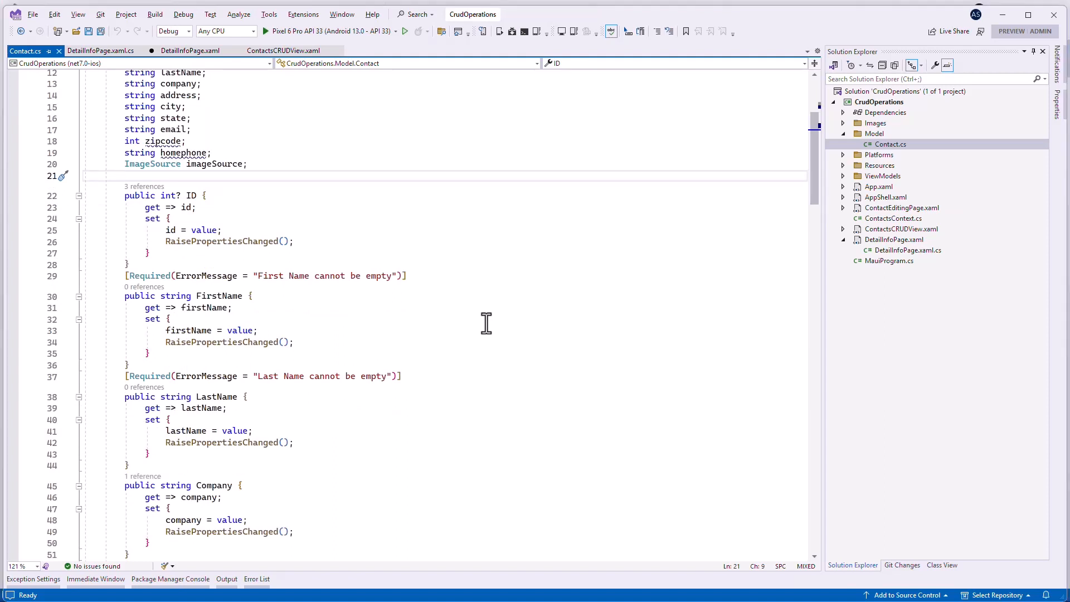
{"action": "left_click", "coordinate": [843, 208]}
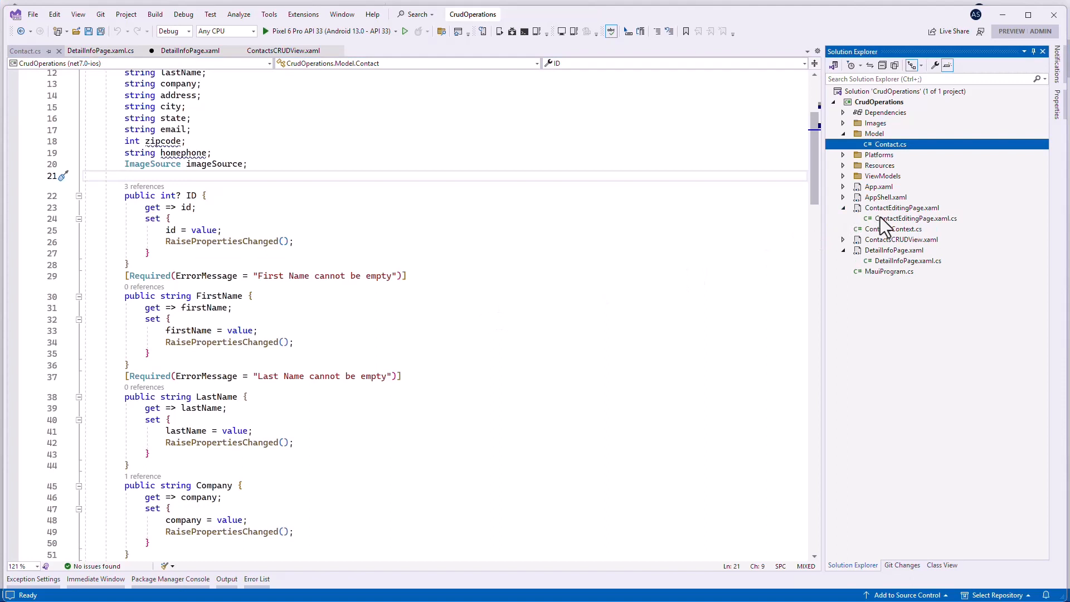
{"action": "left_click", "coordinate": [916, 218]}
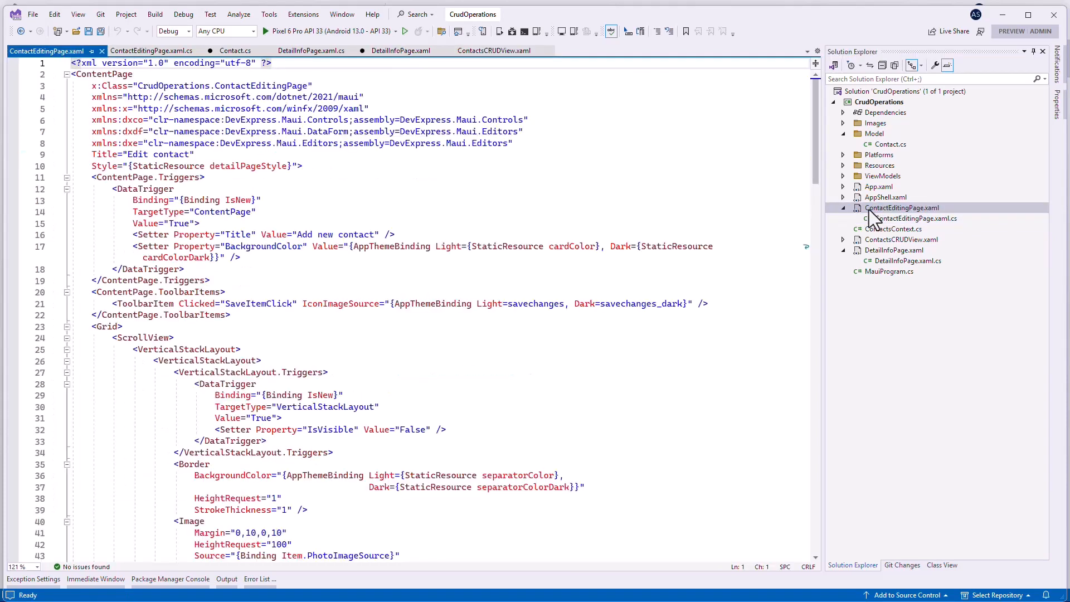
{"action": "scroll", "scroll_direction": "down", "scroll_amount": 3}
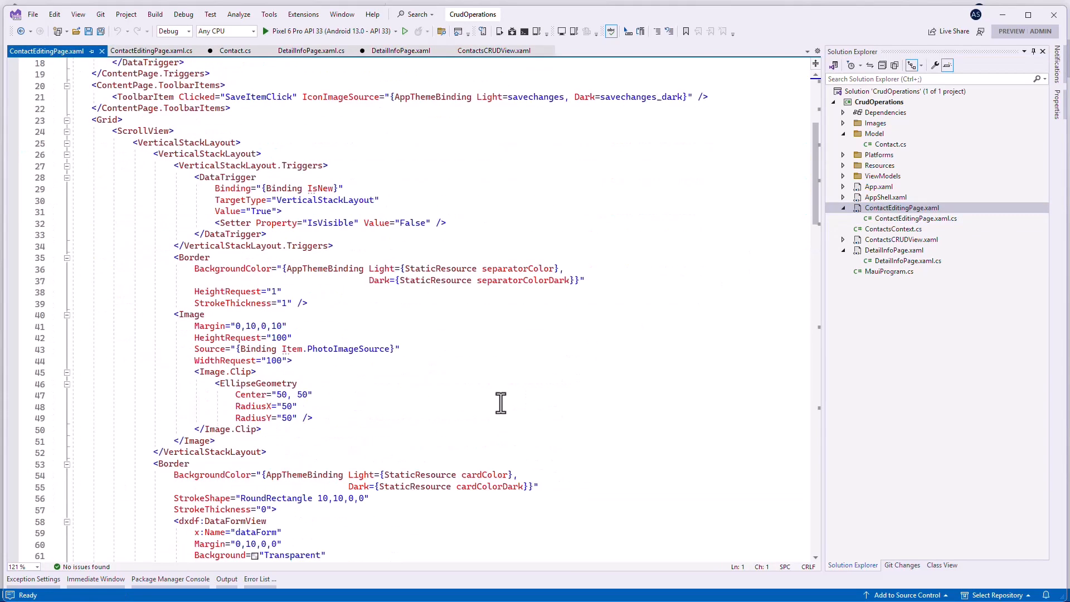
{"action": "scroll", "scroll_direction": "down", "scroll_amount": 3}
{"action": "type", "text": "ValidateProperty=\"dataForm_ValidateProperty\">"}
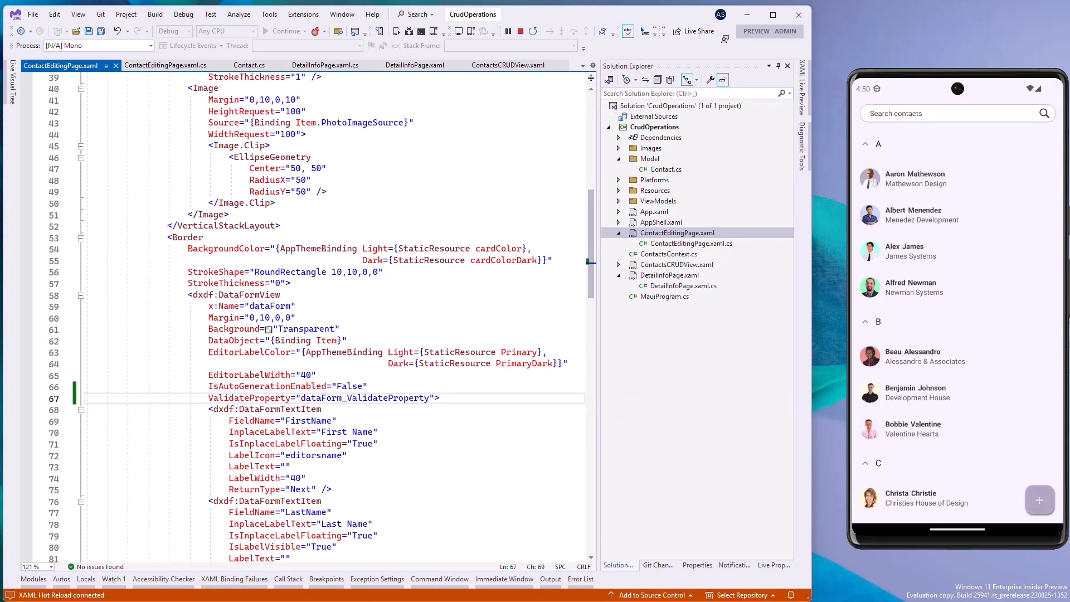
{"action": "left_click", "coordinate": [1037, 500]}
{"action": "type", "text": "Sam"}
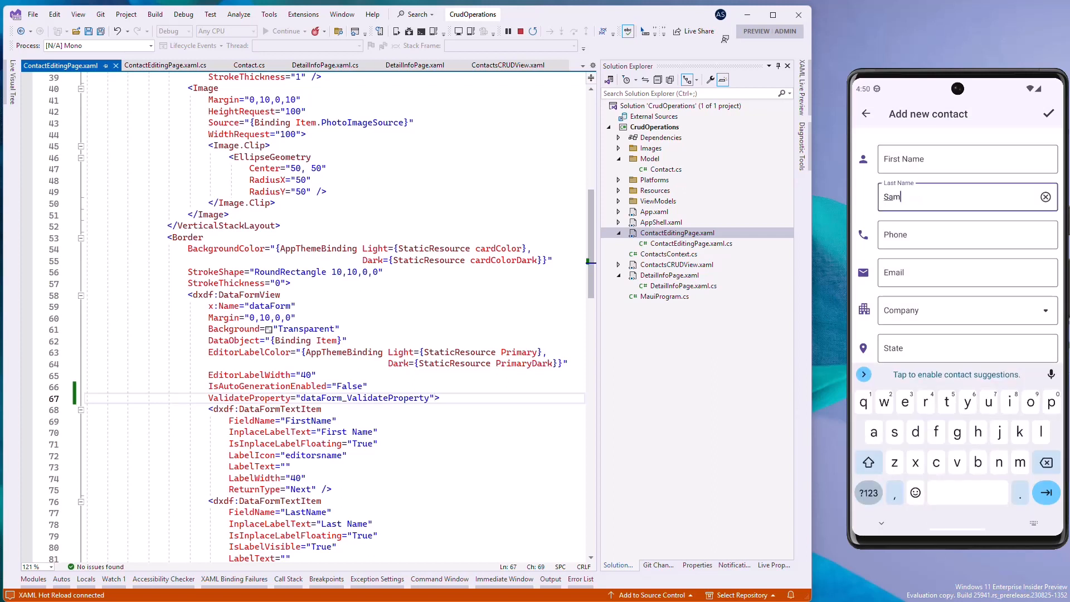
{"action": "left_click", "coordinate": [962, 234]}
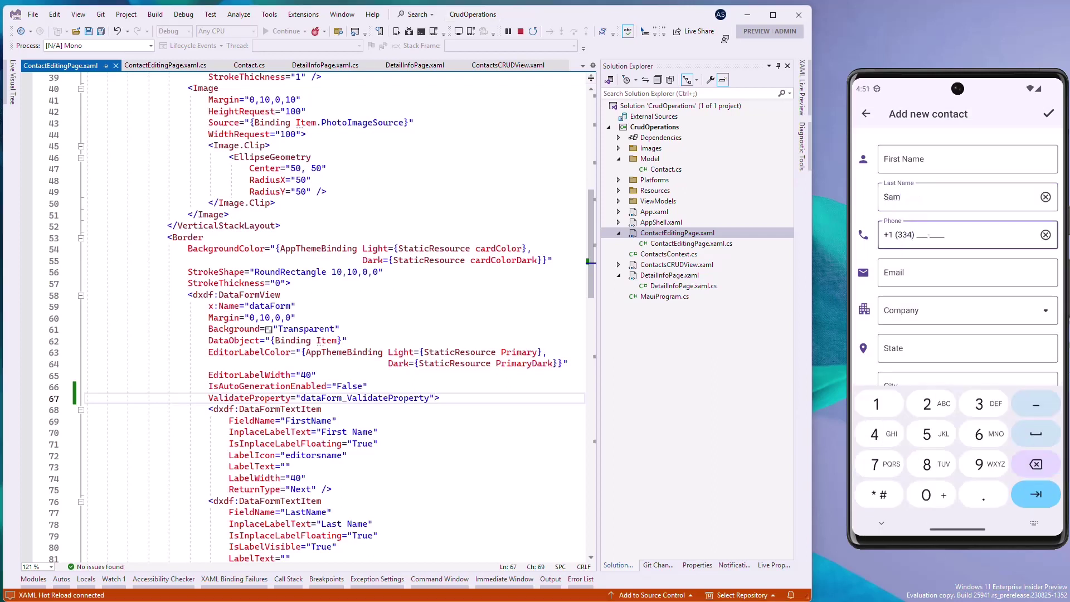
{"action": "type", "text": "9876311"}
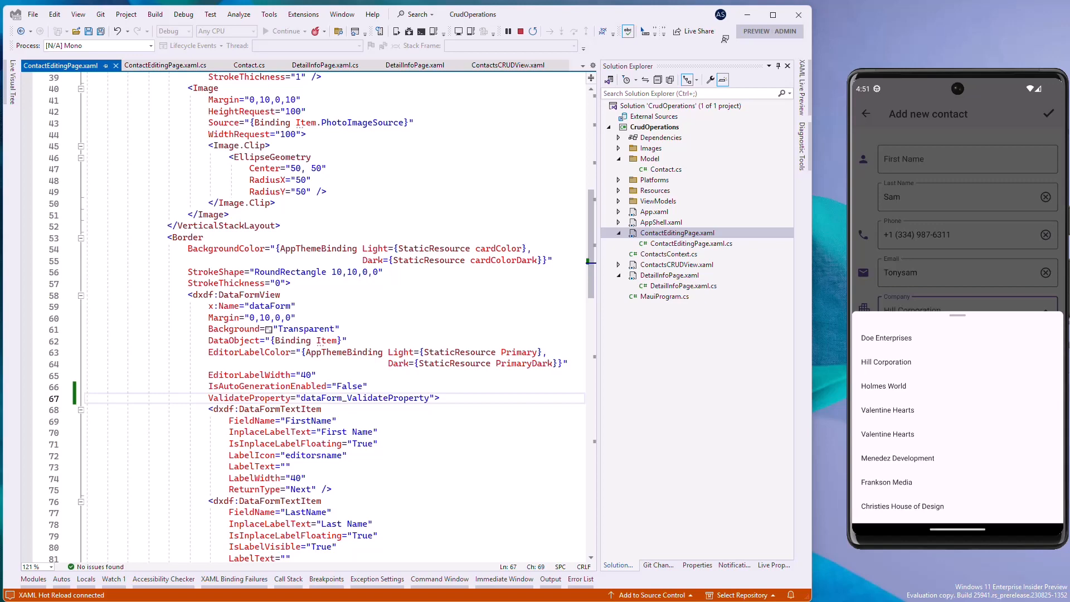
{"action": "left_click", "coordinate": [885, 361]}
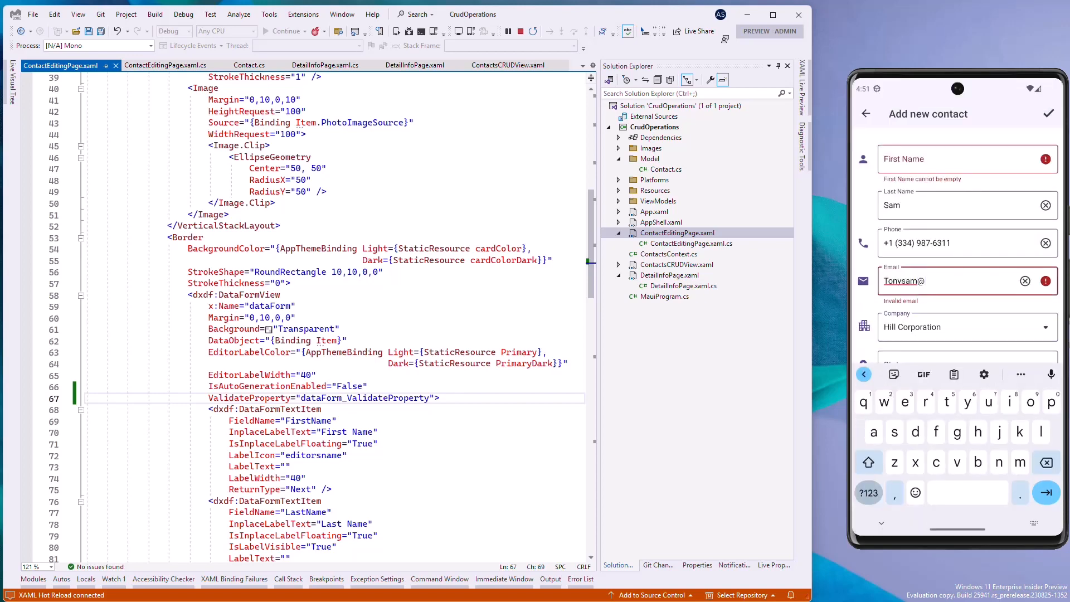
{"action": "type", "text": "mail.com"}
{"action": "left_click", "coordinate": [967, 159]}
{"action": "type", "text": "Anthony"}
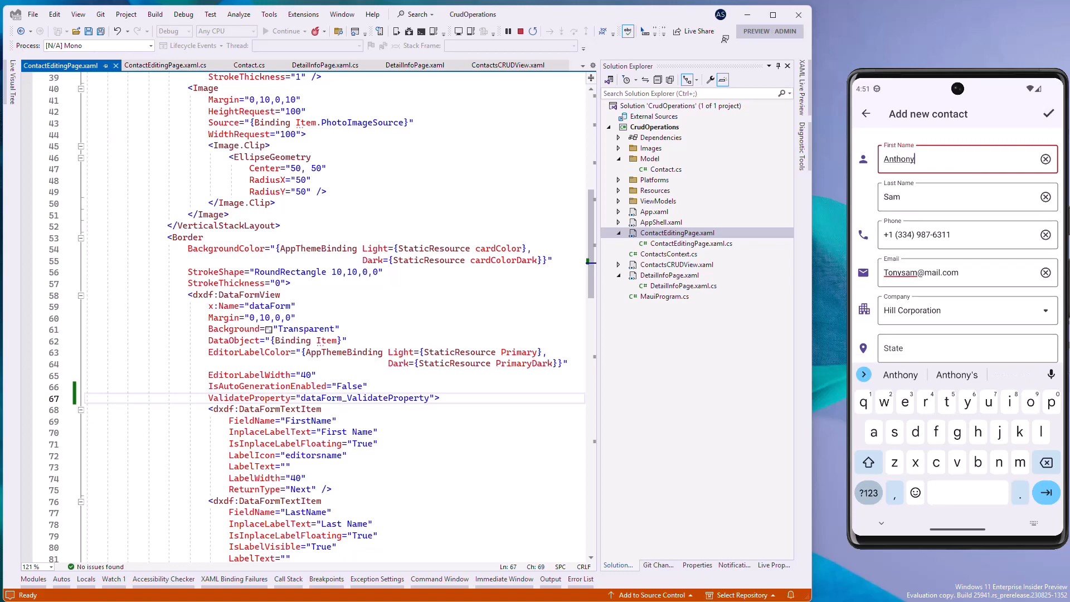
{"action": "left_click", "coordinate": [1048, 114]}
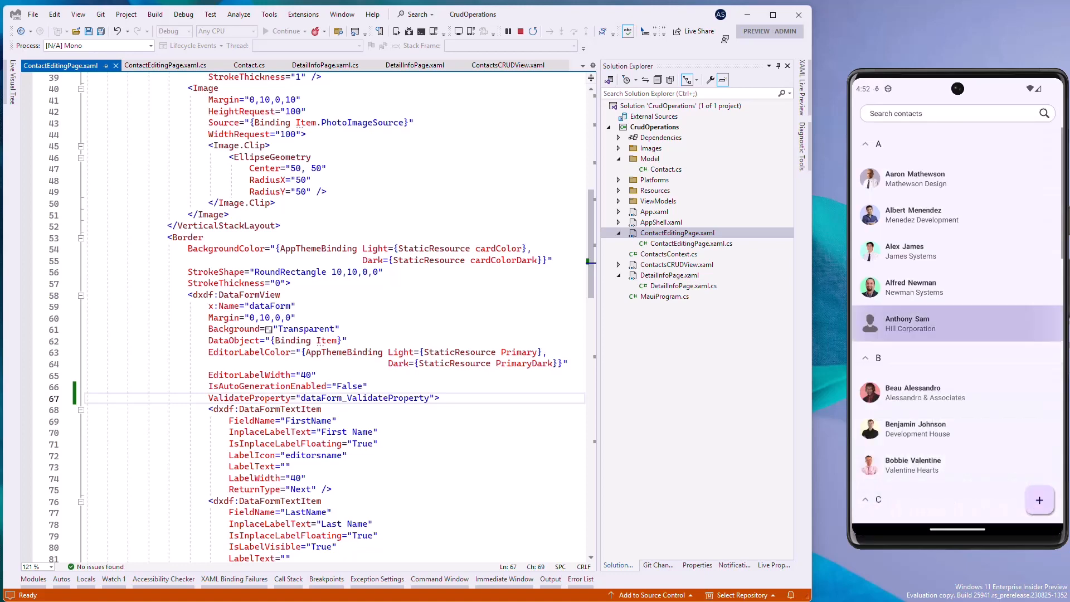
{"action": "left_click", "coordinate": [956, 322]}
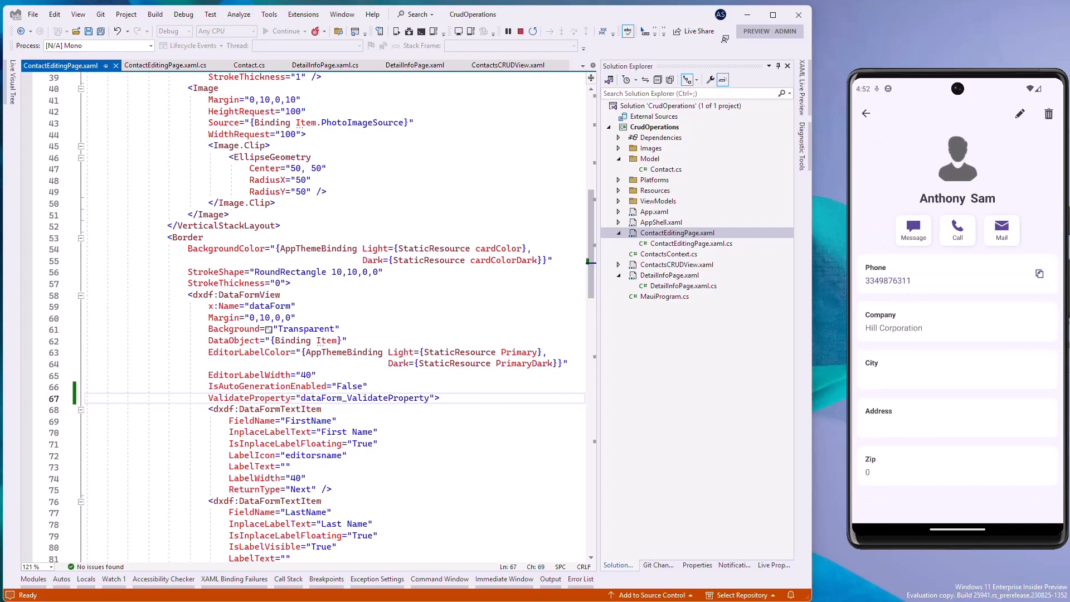